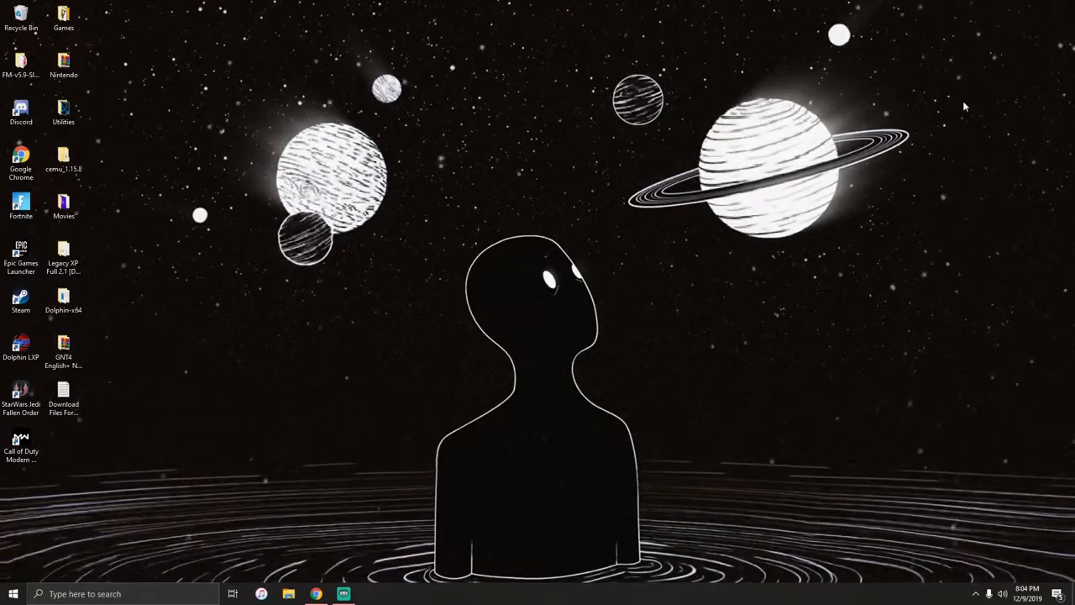
{"action": "mouse_move", "coordinate": [498, 601]}
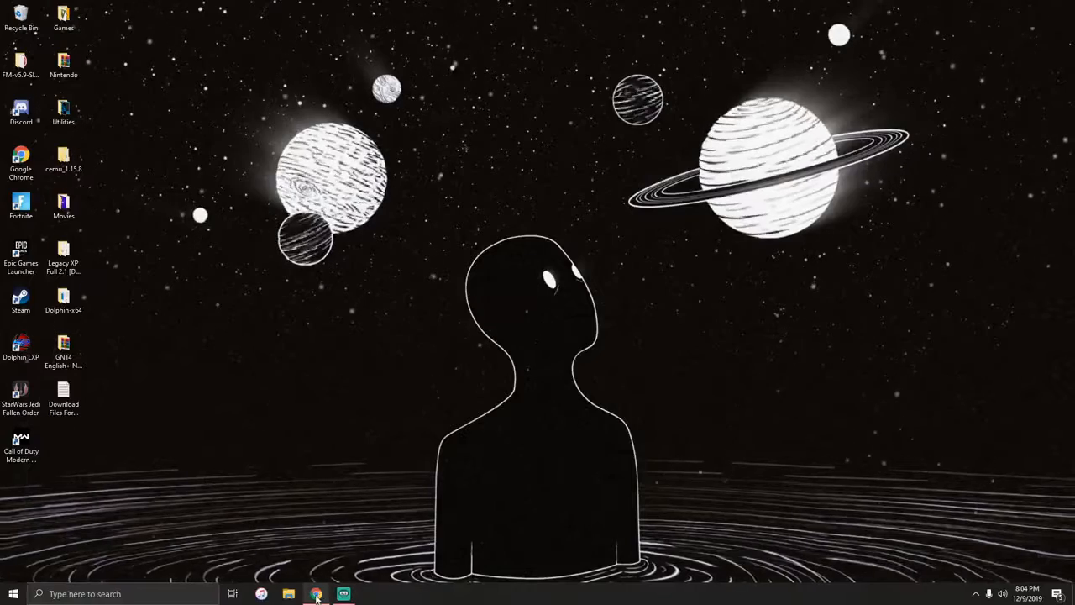
{"action": "mouse_move", "coordinate": [316, 595]}
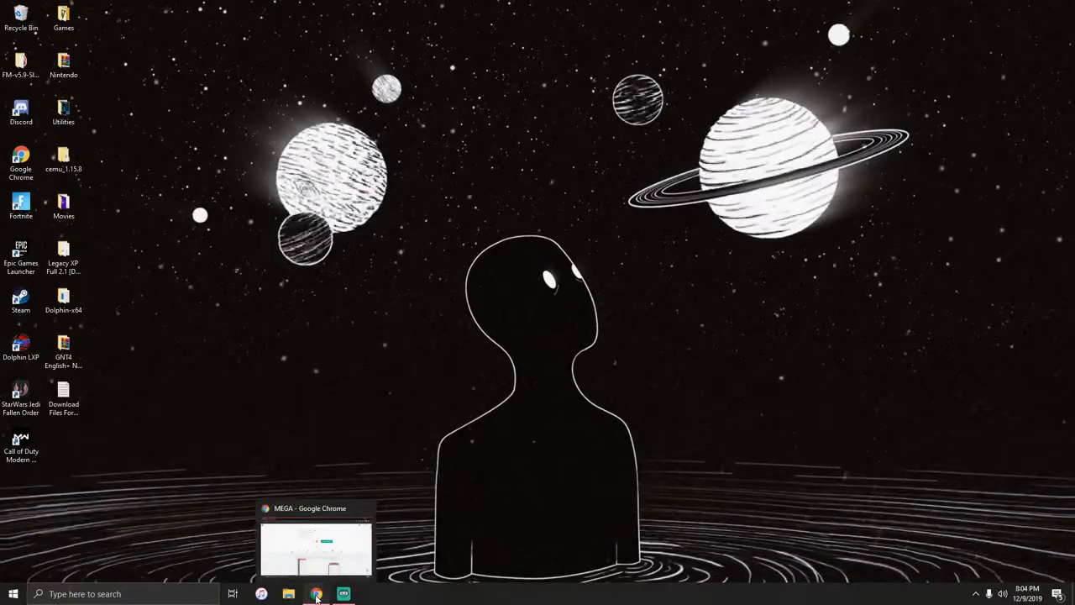
- Restore the MEGA page and start downloading the Vegas Pro 17.0.rar archive
{"action": "left_click", "coordinate": [316, 595]}
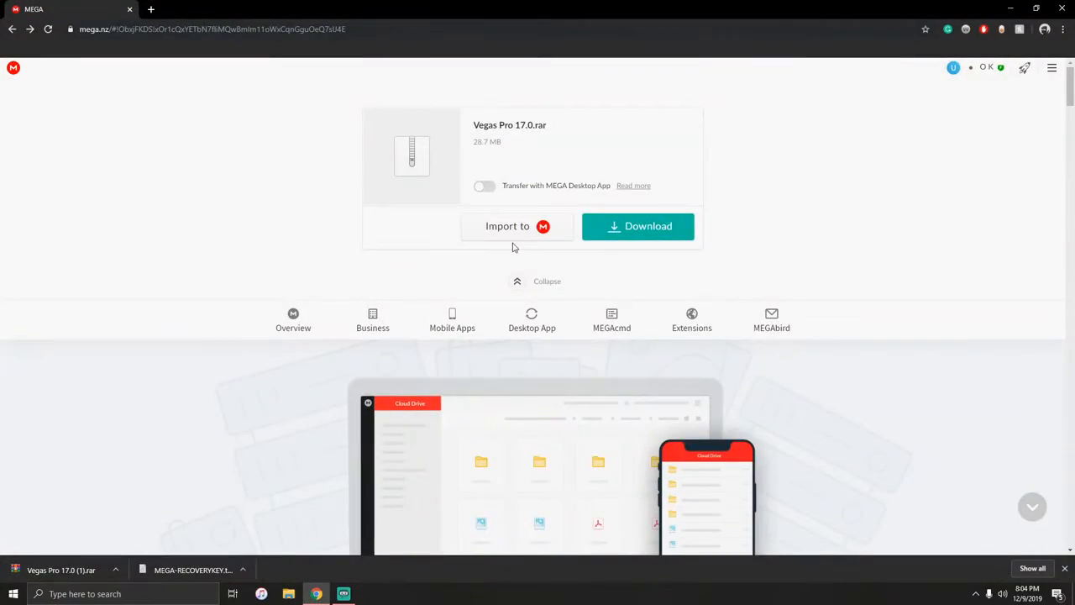
{"action": "mouse_move", "coordinate": [609, 231]}
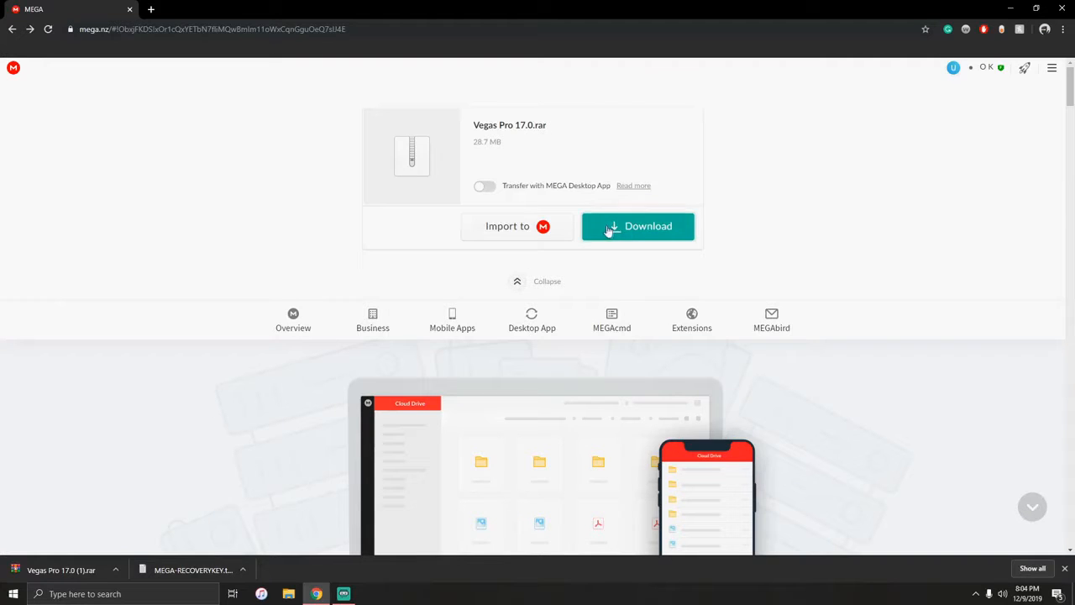
{"action": "left_click", "coordinate": [638, 225]}
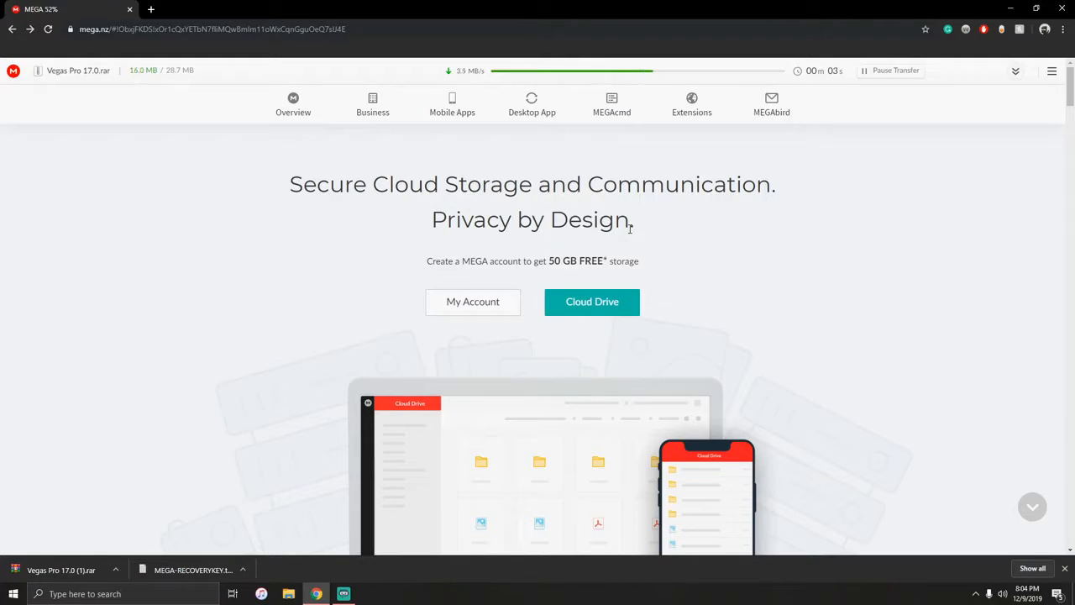
{"action": "mouse_move", "coordinate": [729, 157]}
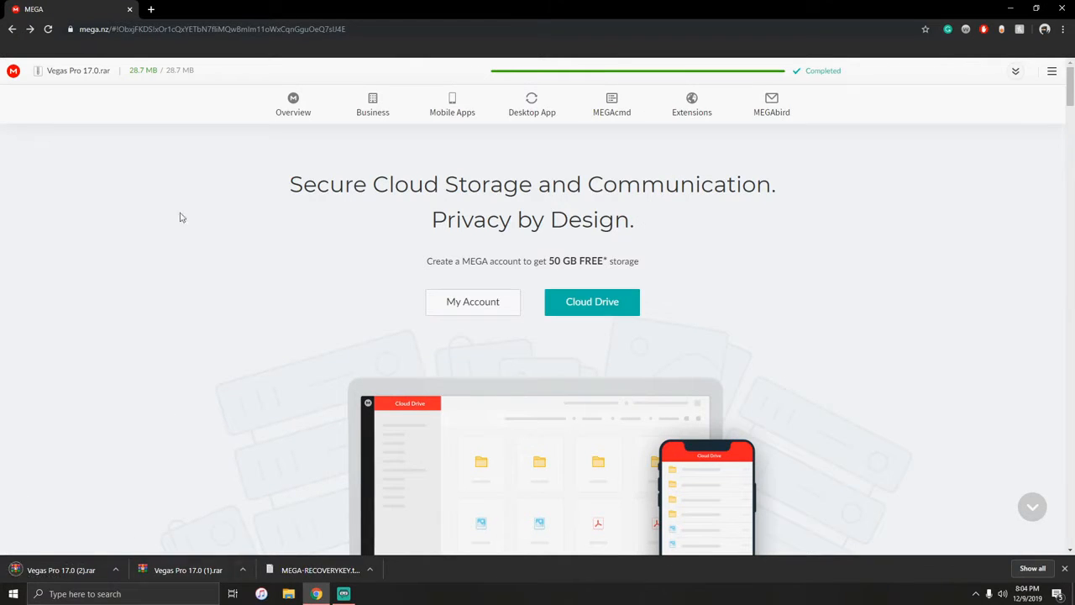
{"action": "left_click", "coordinate": [148, 10]}
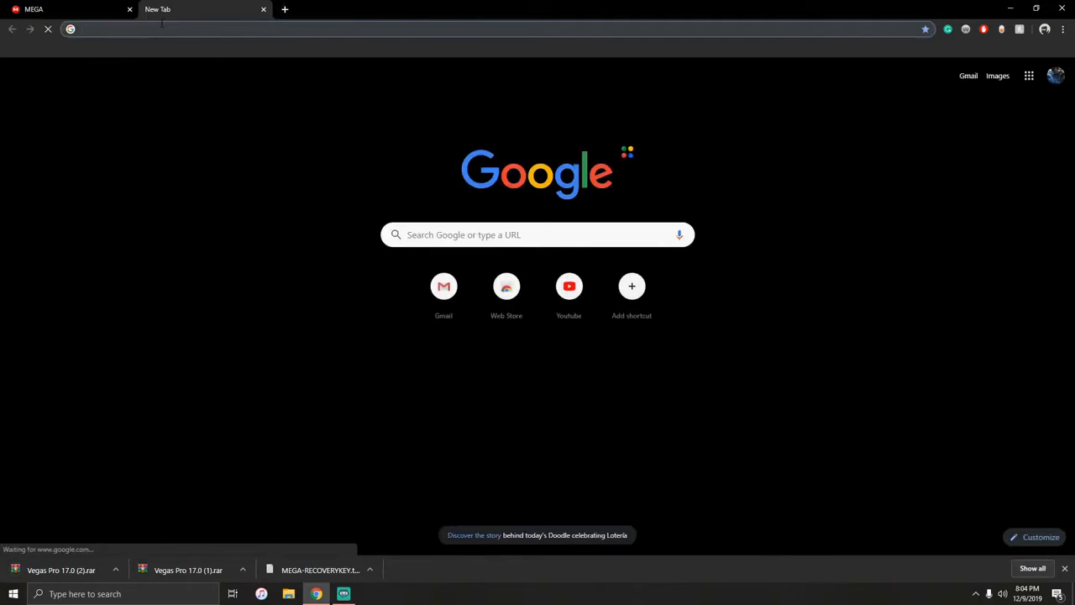
{"action": "type", "text": "winrar"}
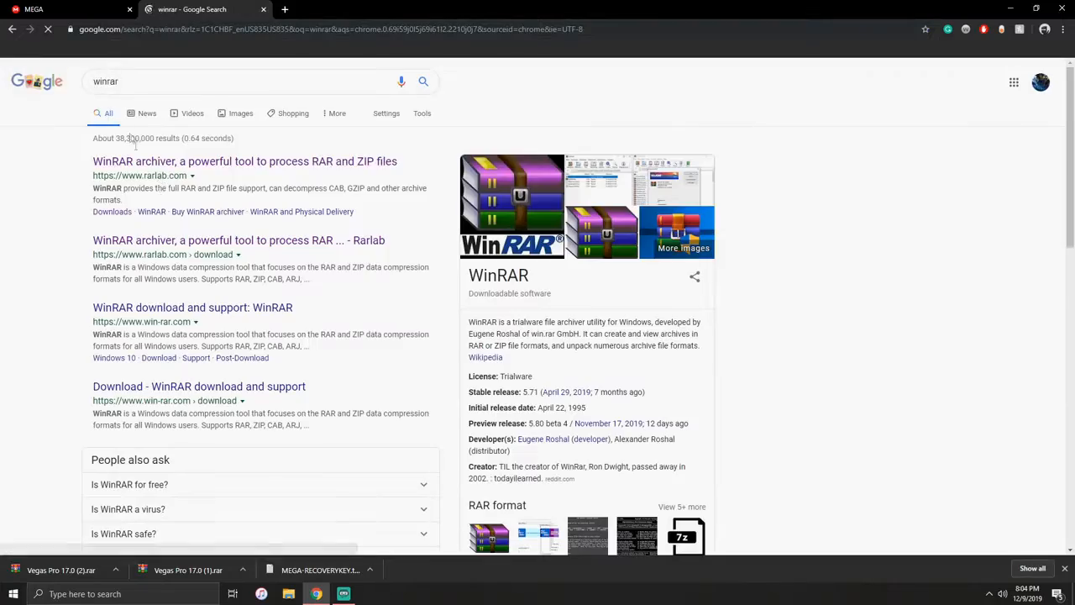
{"action": "left_click", "coordinate": [236, 161]}
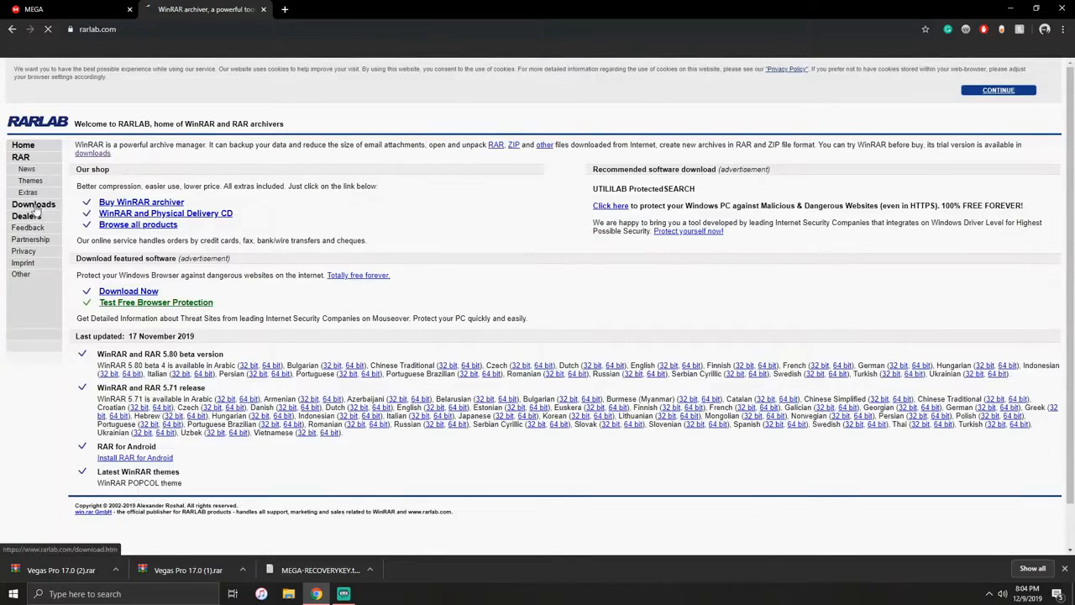
{"action": "left_click", "coordinate": [34, 205]}
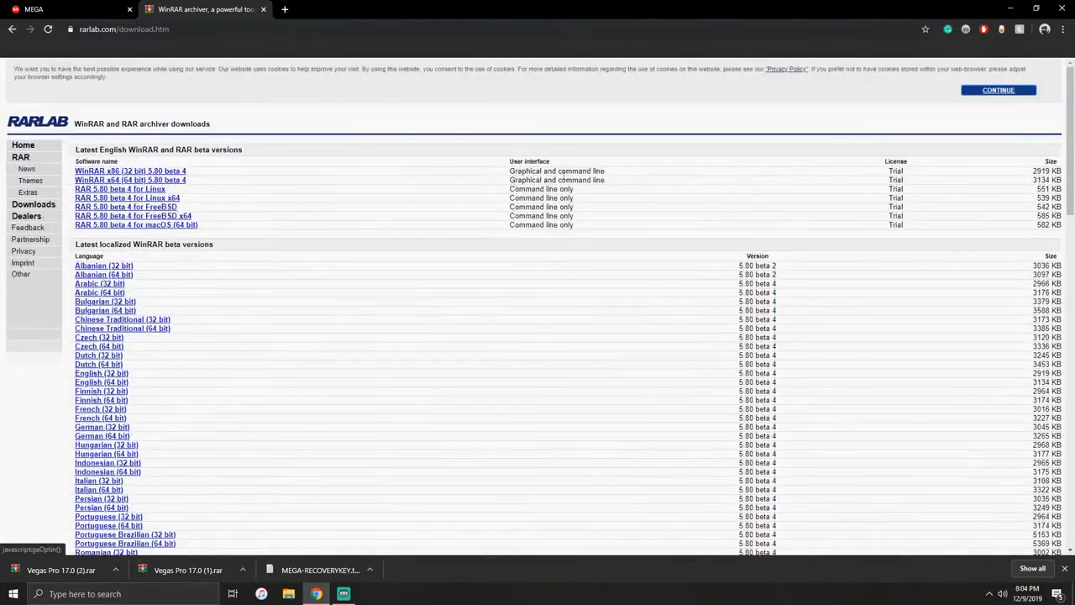
{"action": "mouse_move", "coordinate": [249, 13]}
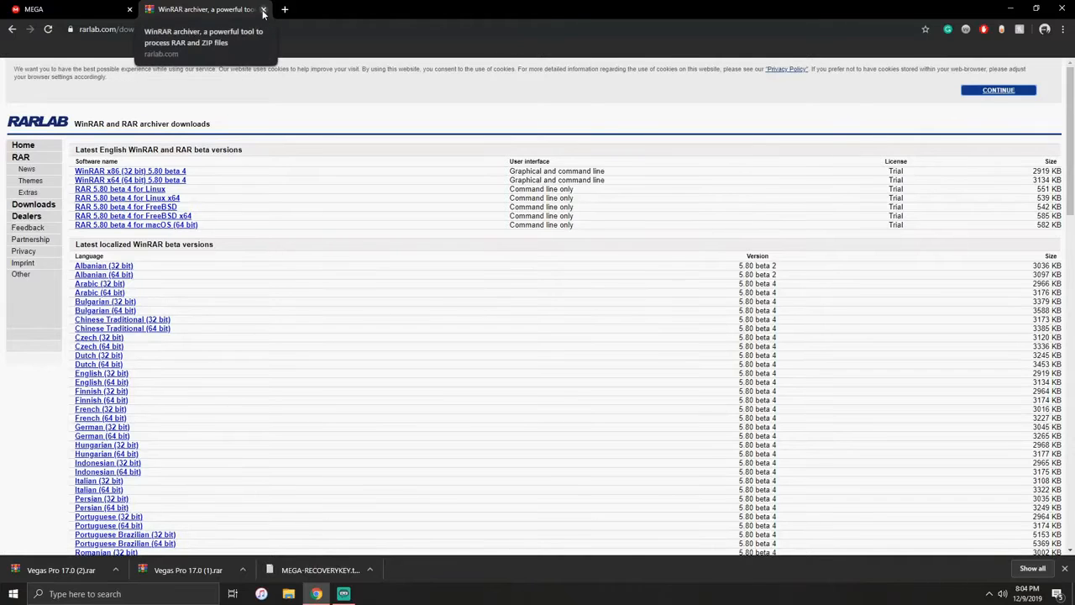
{"action": "left_click", "coordinate": [265, 10]}
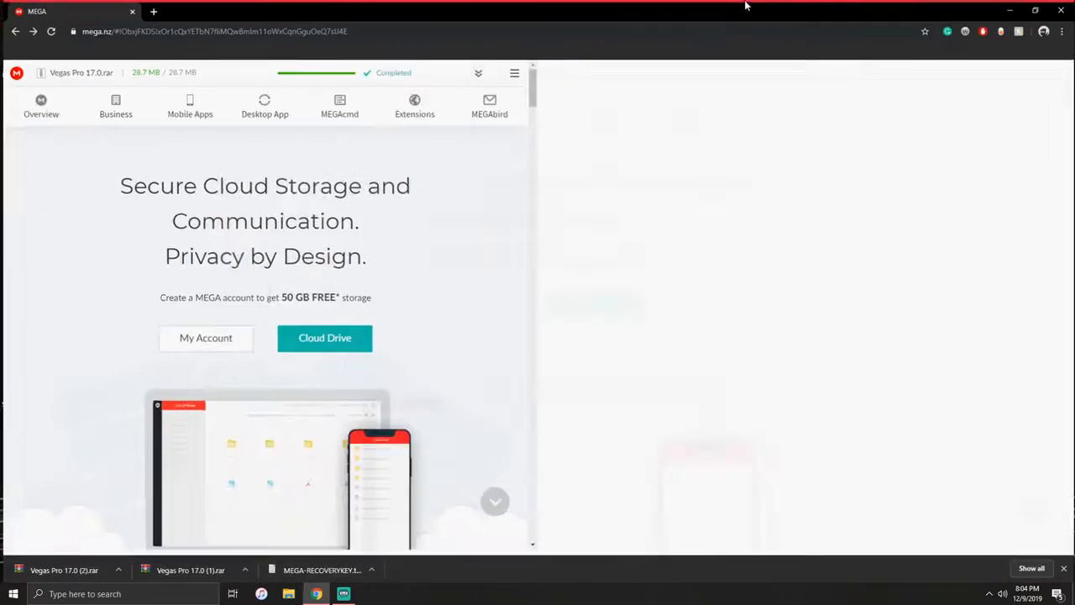
- Extract the Vegas Pro 17.0 folder from the downloaded archive to the desktop, dismissing the licence reminder
{"action": "left_click", "coordinate": [1032, 10]}
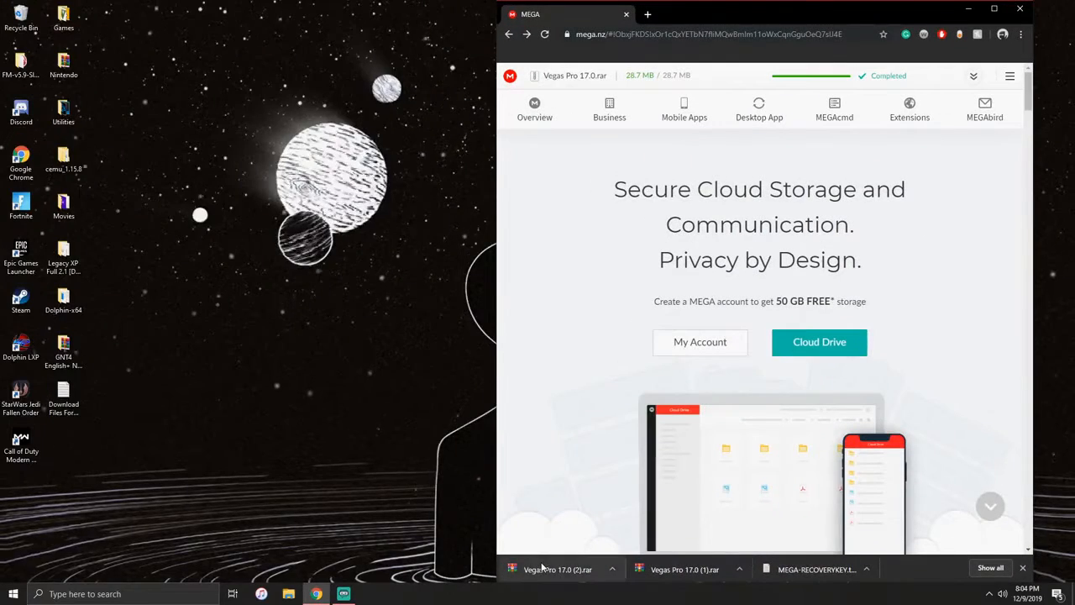
{"action": "left_click", "coordinate": [558, 568]}
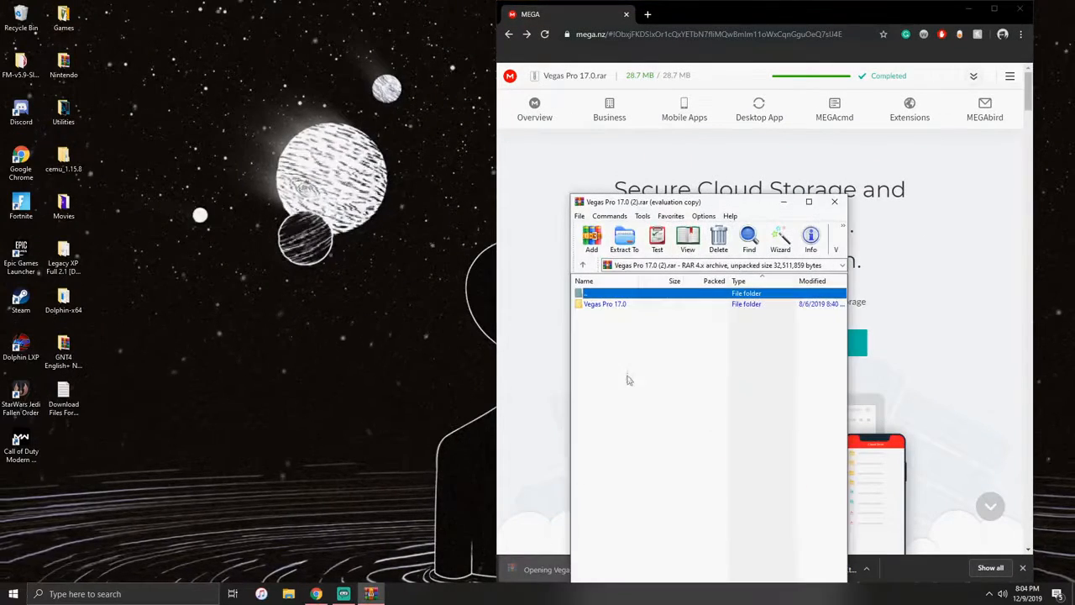
{"action": "double_click", "coordinate": [605, 304]}
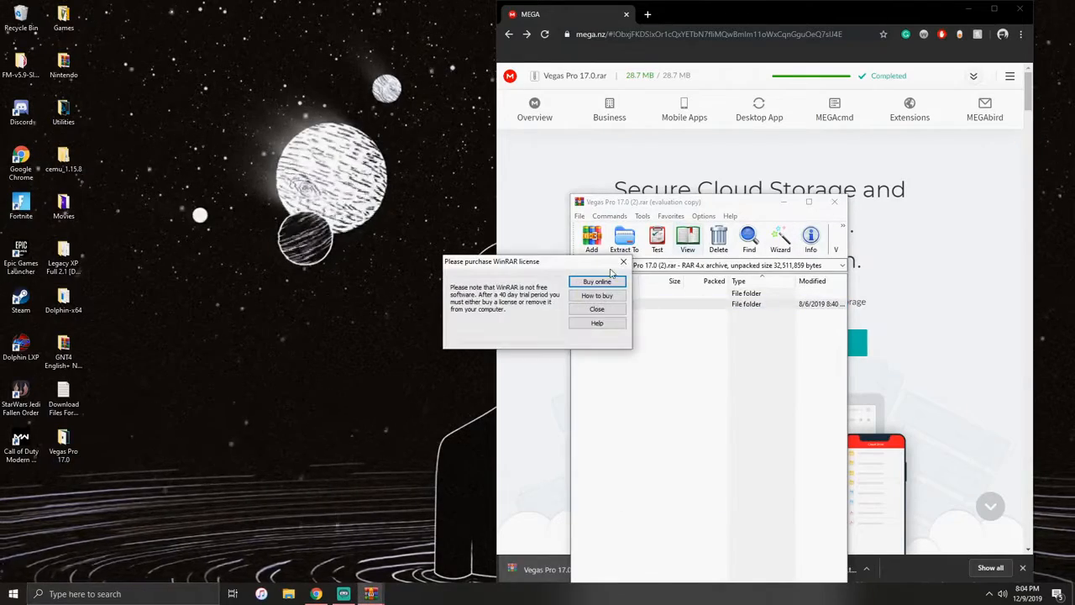
{"action": "left_click", "coordinate": [596, 309]}
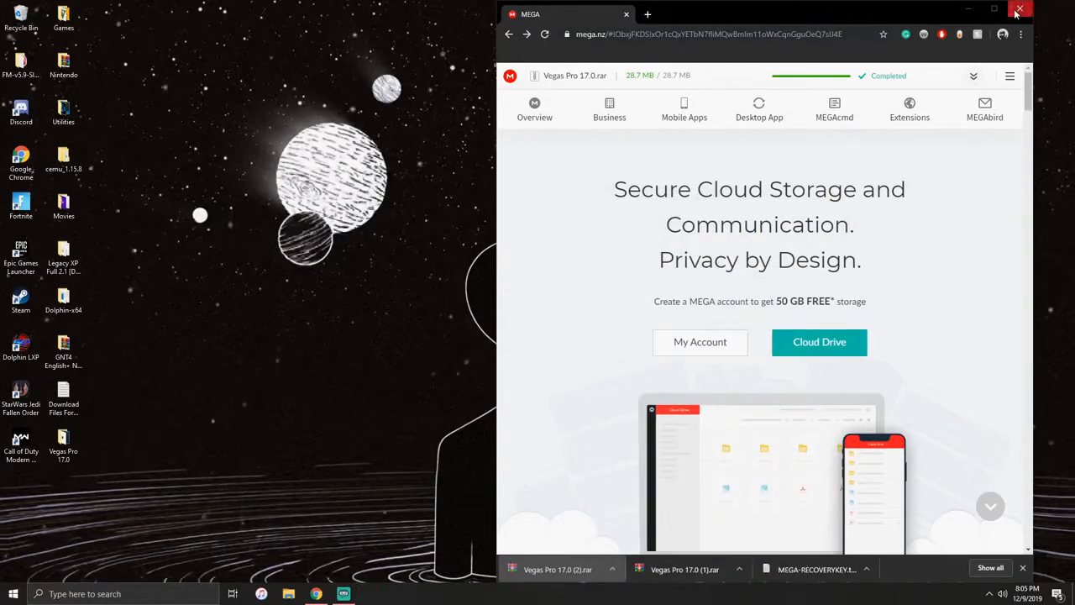
- Close Chrome, open the extracted Vegas Pro 17.0 folder and try launching trial_vegaspro17_dlm
{"action": "left_click", "coordinate": [1026, 13]}
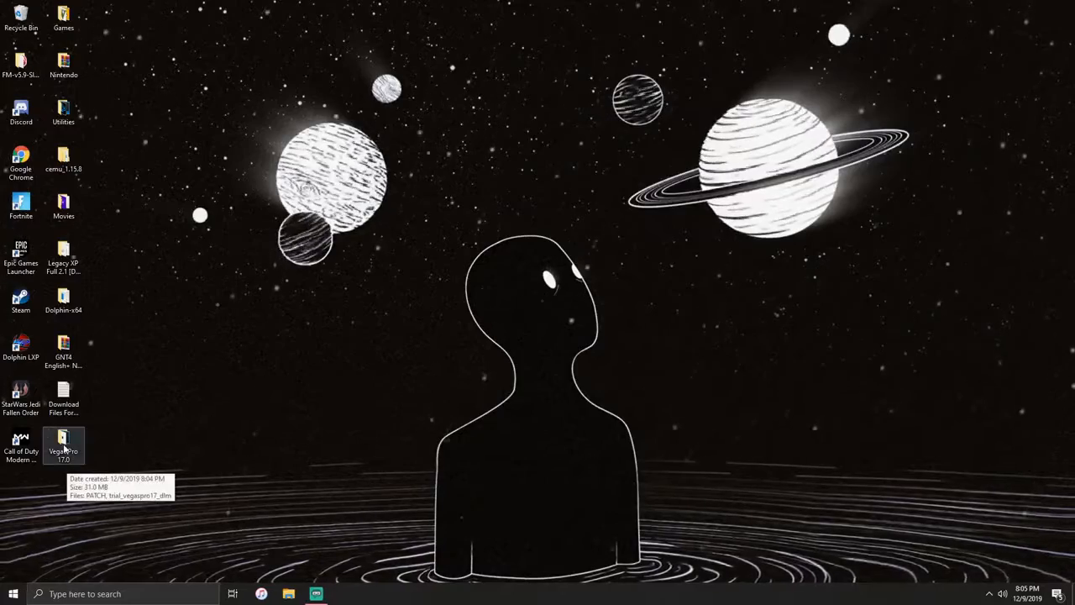
{"action": "double_click", "coordinate": [63, 439]}
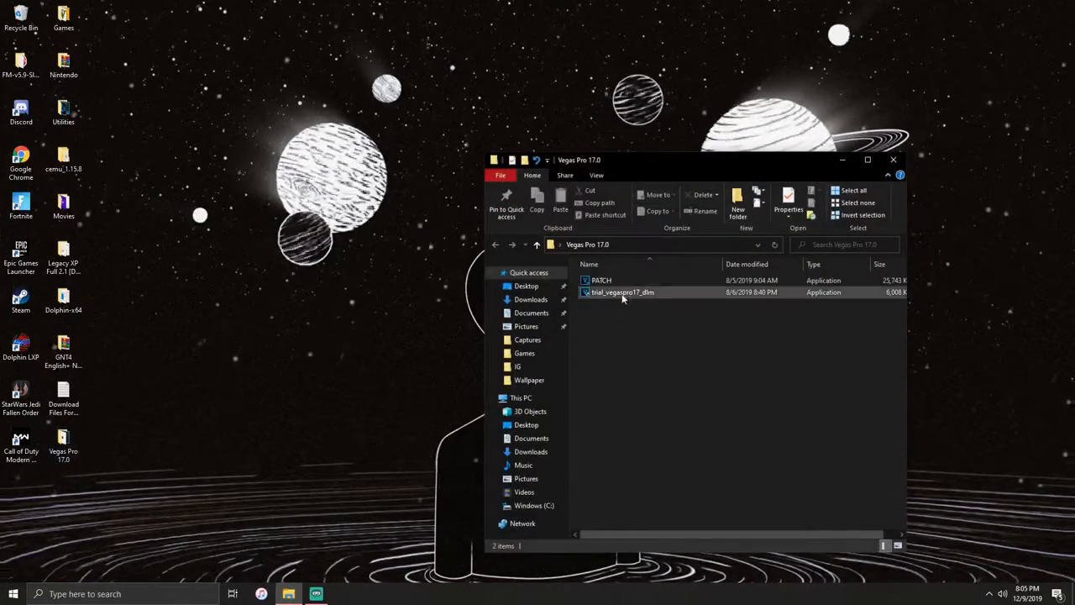
{"action": "mouse_move", "coordinate": [612, 296]}
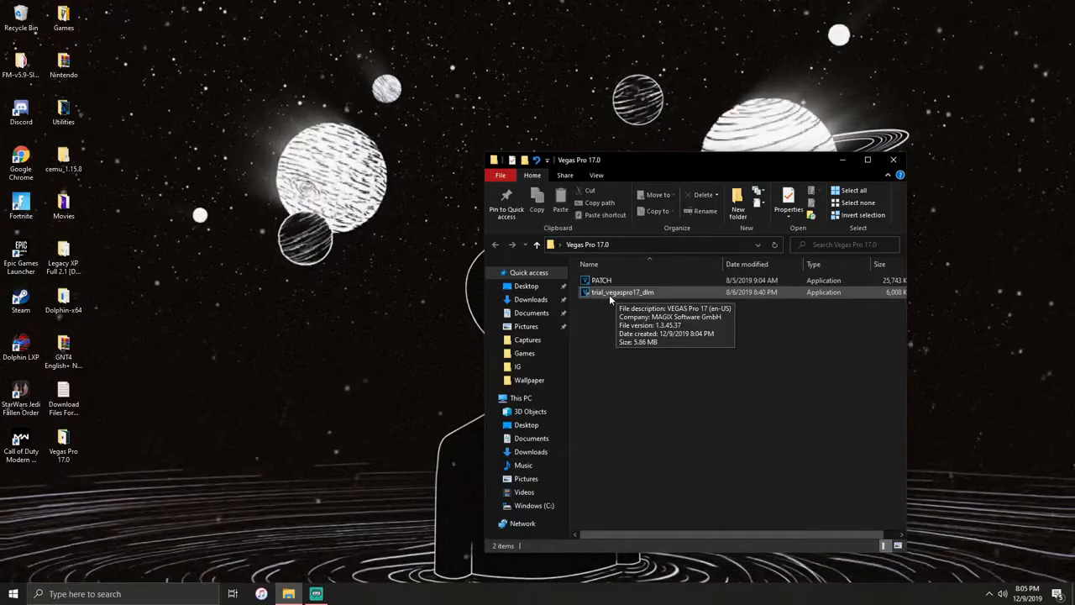
{"action": "double_click", "coordinate": [620, 293]}
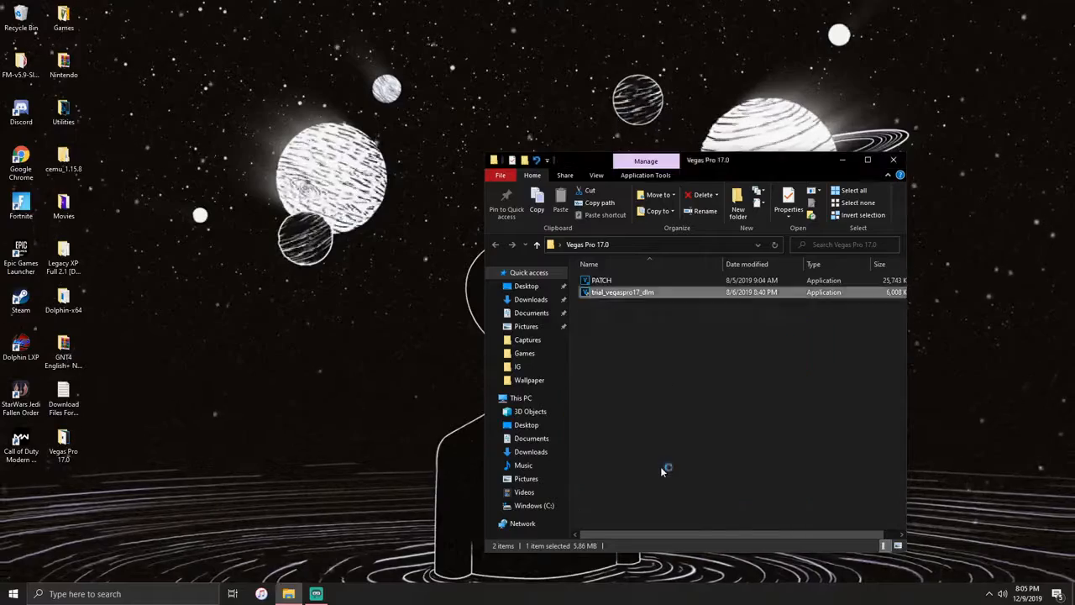
{"action": "double_click", "coordinate": [622, 292]}
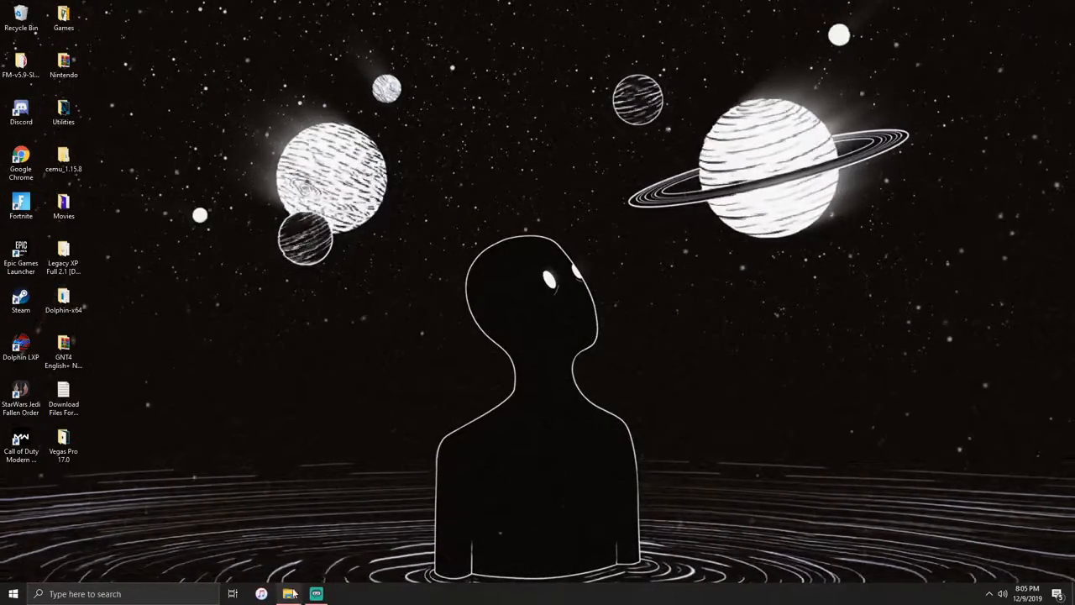
{"action": "left_click", "coordinate": [289, 593]}
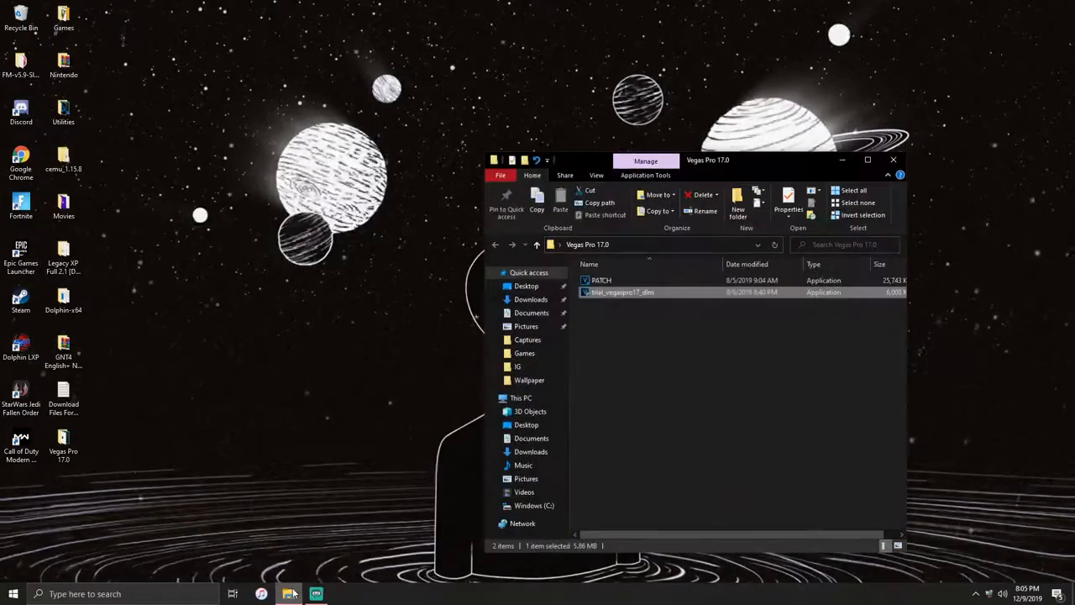
- Run the trial installer and proceed without the VEGAS DVD Architect component
{"action": "double_click", "coordinate": [622, 293]}
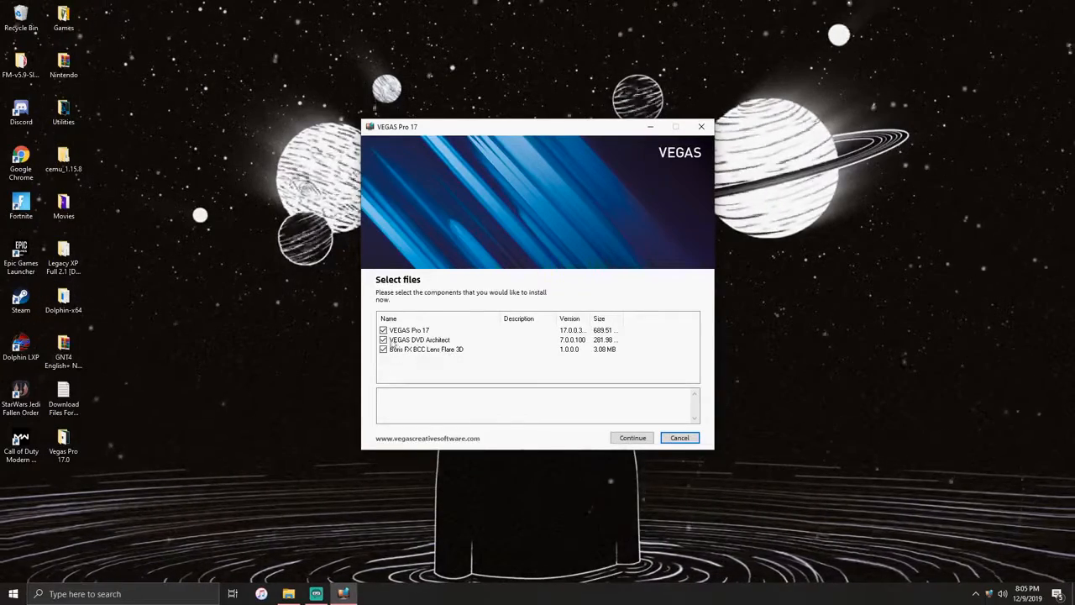
{"action": "left_click", "coordinate": [383, 349]}
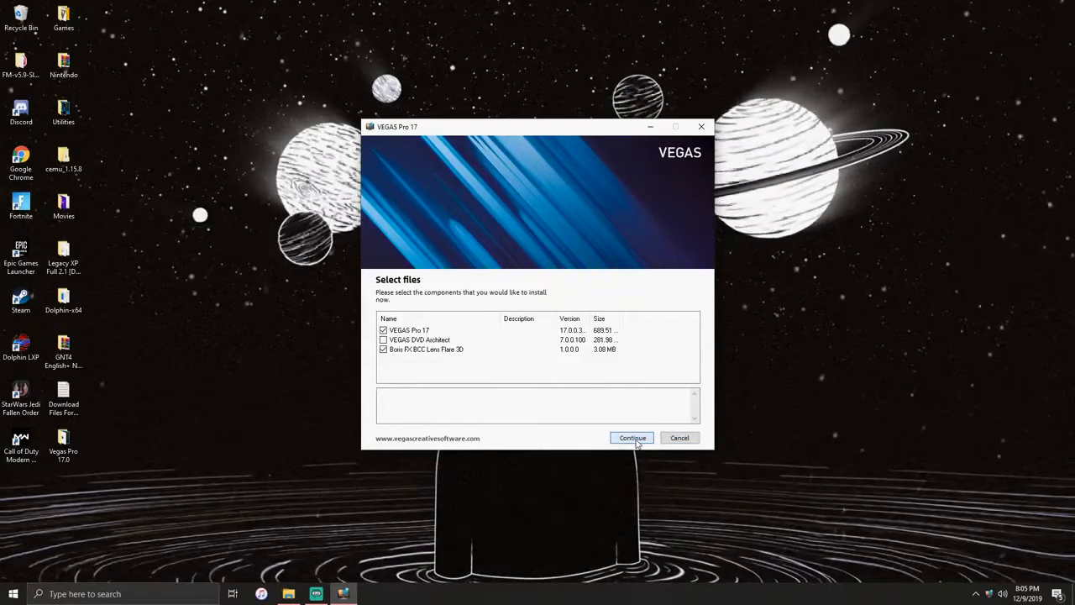
{"action": "left_click", "coordinate": [632, 437]}
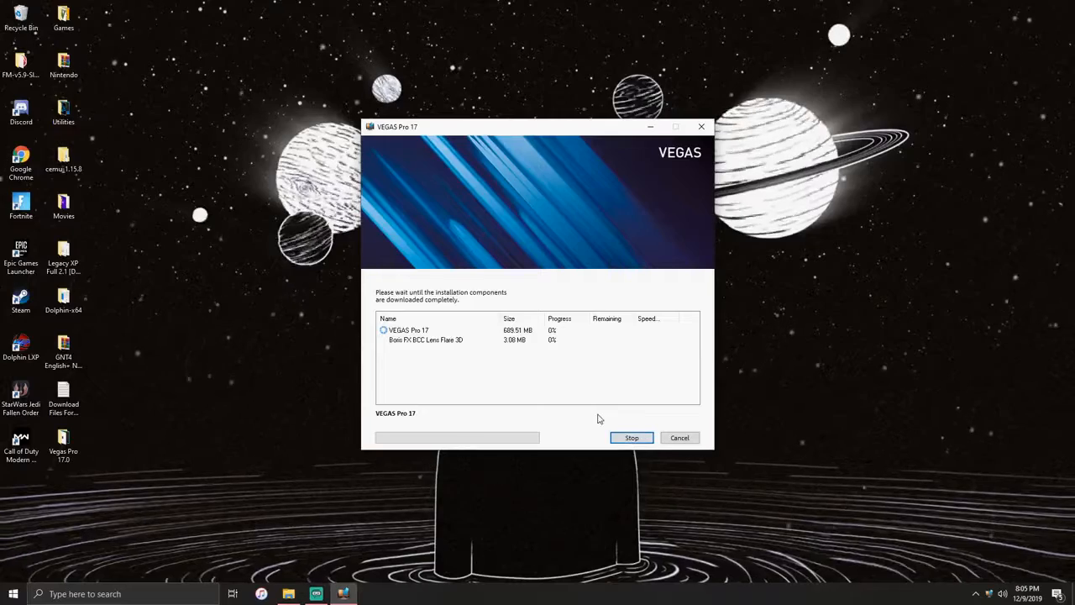
{"action": "mouse_move", "coordinate": [603, 417]}
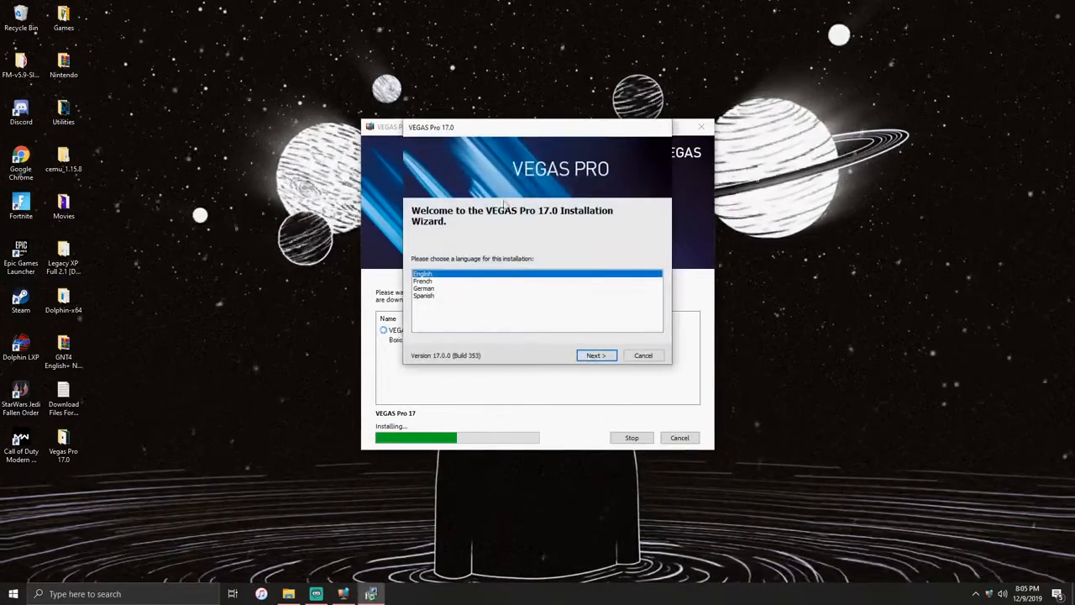
{"action": "mouse_move", "coordinate": [571, 220]}
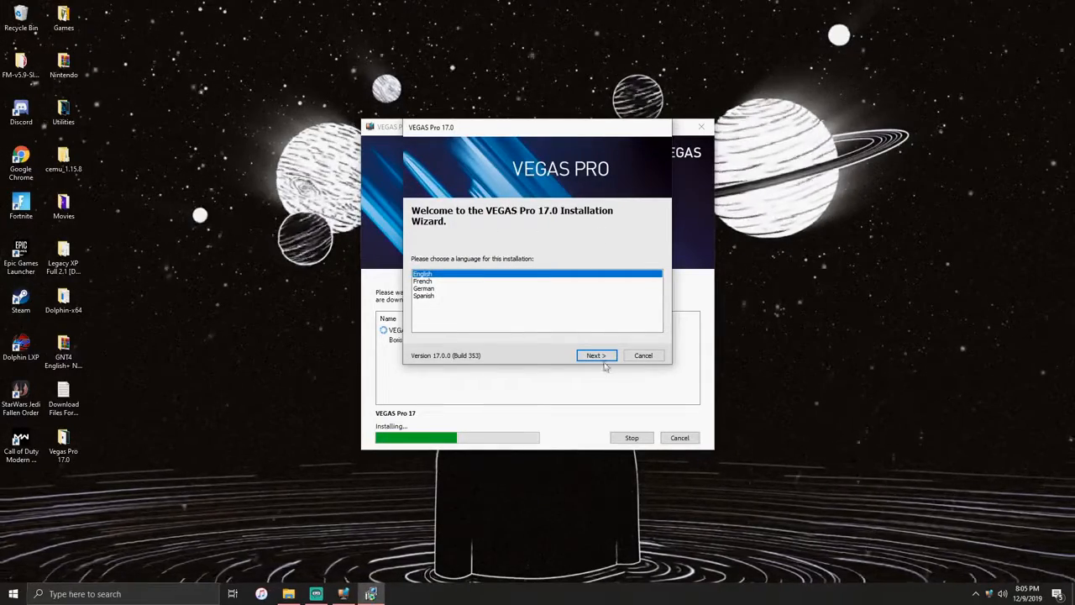
- Continue in English and enable 'Create a shortcut on the desktop' on the destination page
{"action": "left_click", "coordinate": [596, 356]}
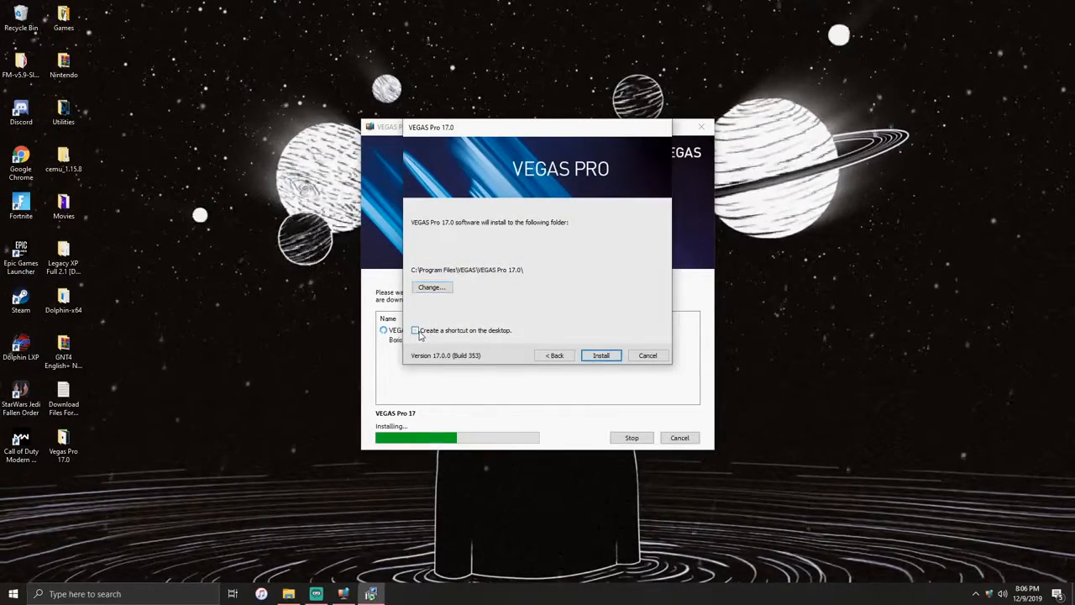
{"action": "left_click", "coordinate": [413, 329]}
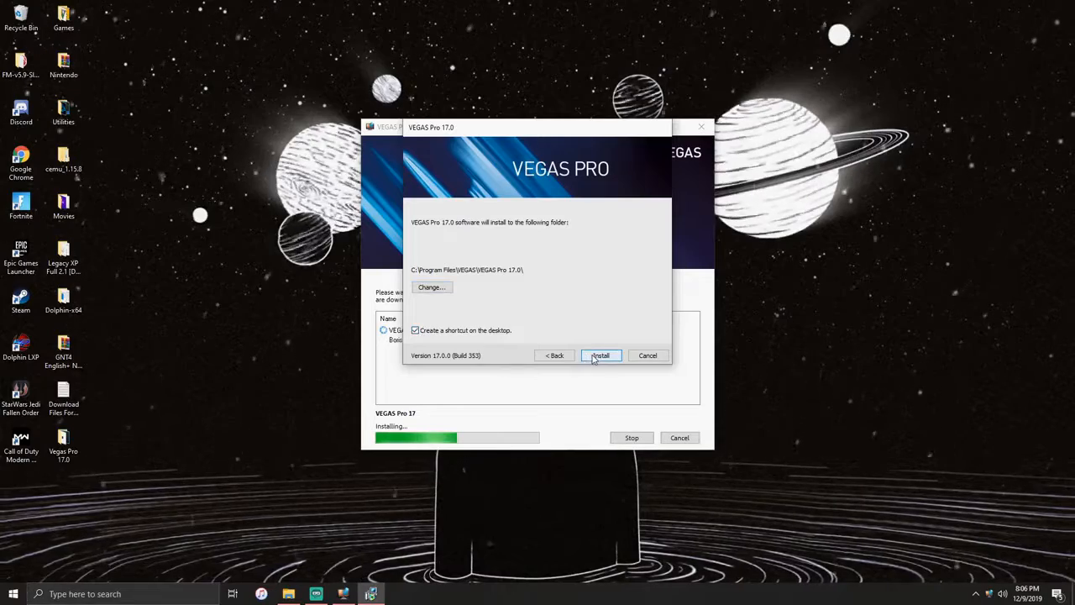
- Start the VEGAS Pro 17.0 installation and let it copy files
{"action": "left_click", "coordinate": [601, 356]}
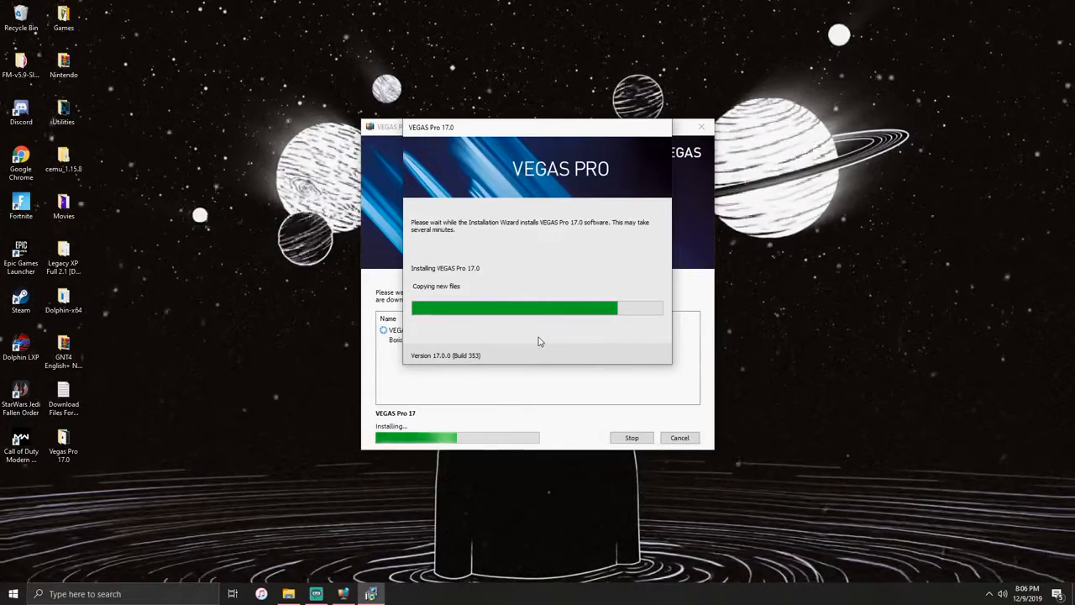
{"action": "mouse_move", "coordinate": [645, 6]}
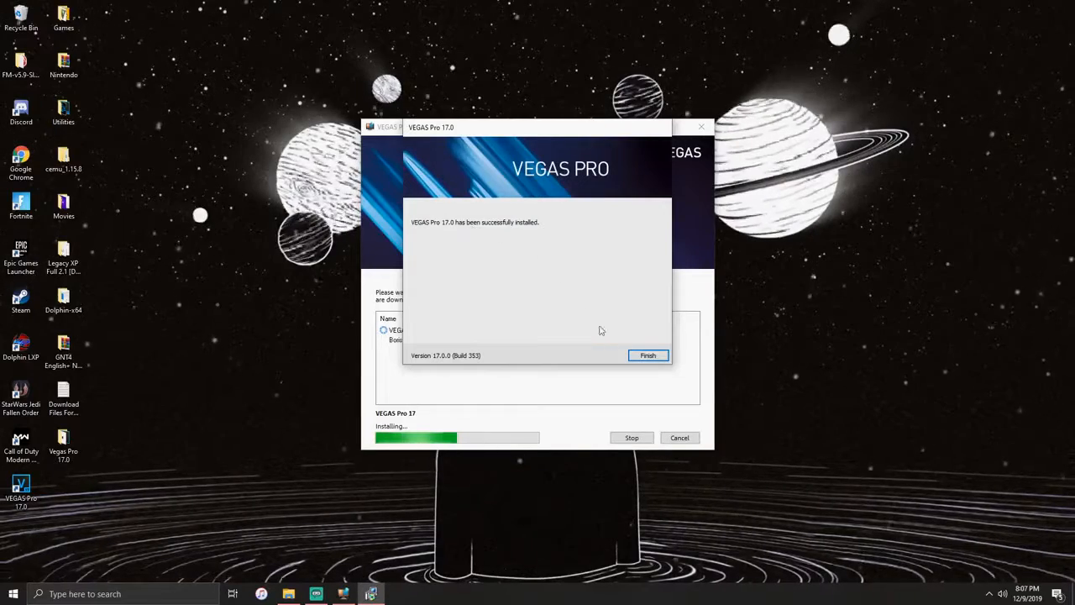
- Finish the wizard after VEGAS Pro 17.0 reports a successful install
{"action": "left_click", "coordinate": [648, 357]}
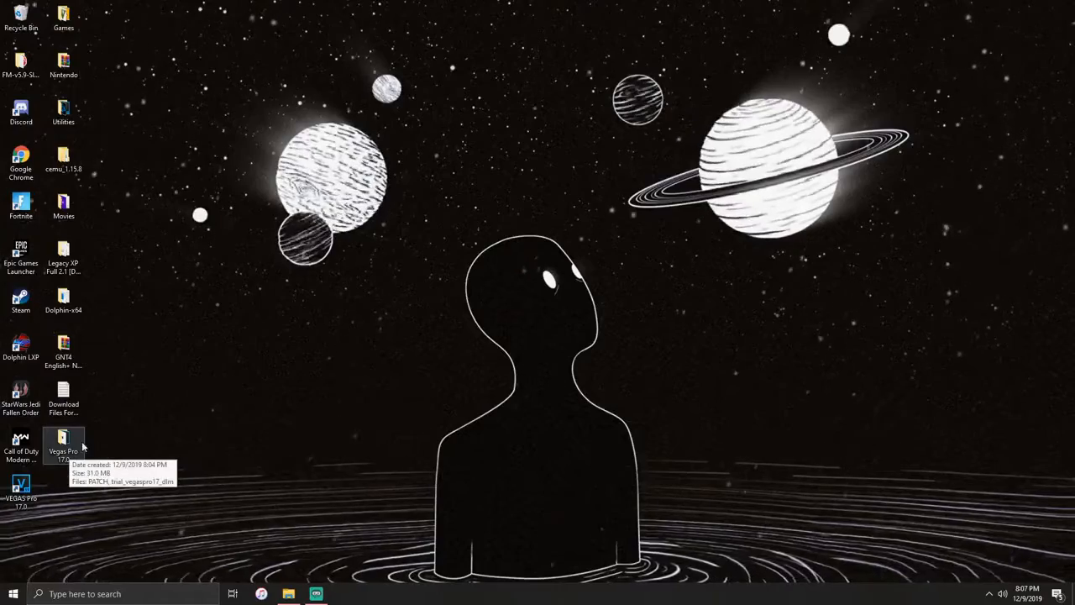
- Run PATCH from the Vegas Pro 17.0 folder, allowing it through UAC
{"action": "double_click", "coordinate": [63, 443]}
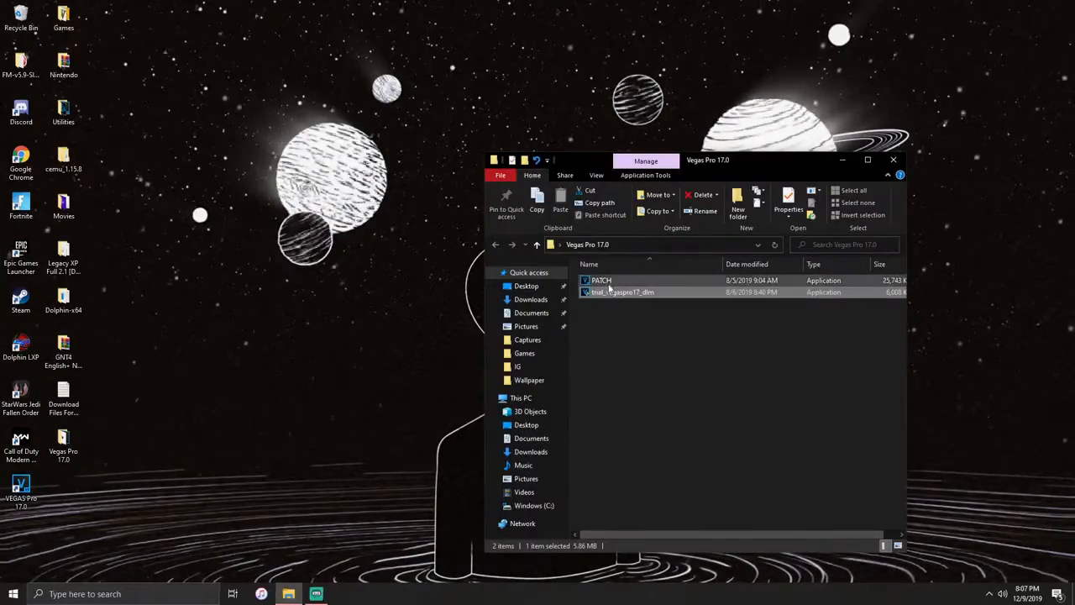
{"action": "left_click", "coordinate": [598, 279]}
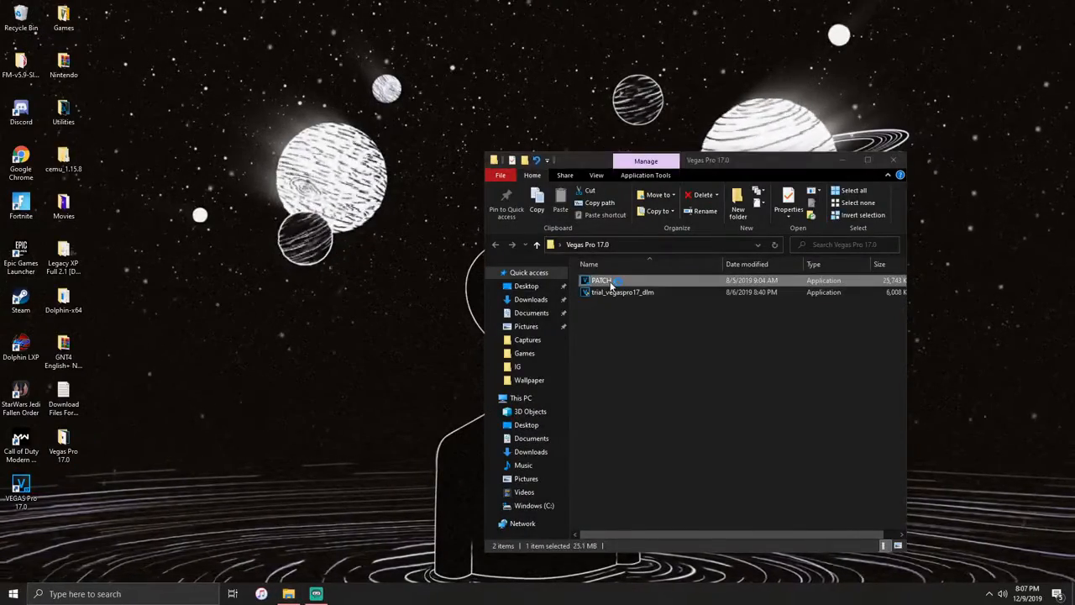
{"action": "double_click", "coordinate": [601, 279]}
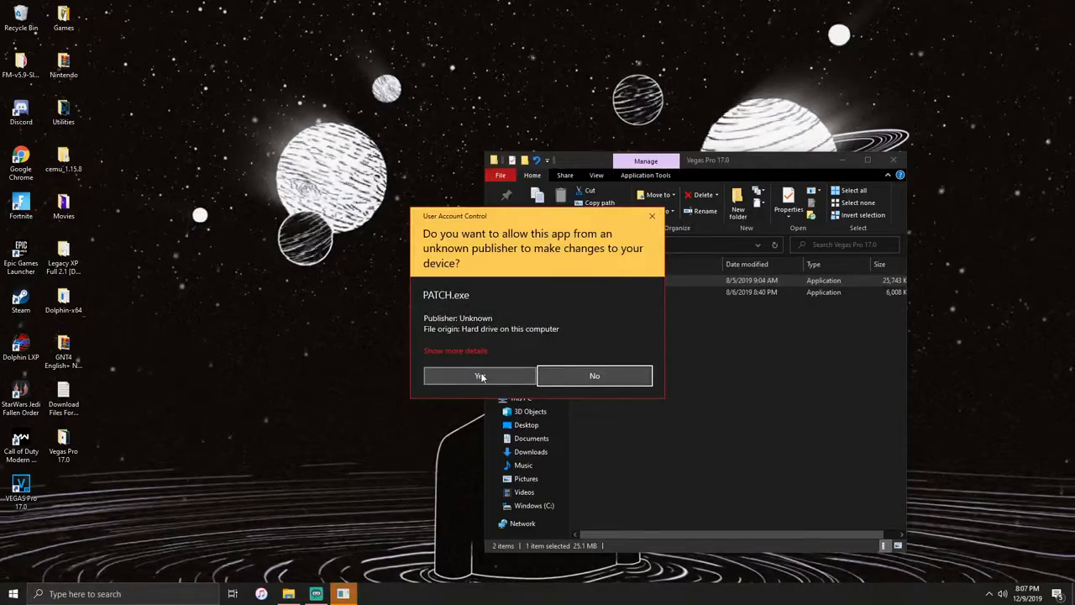
{"action": "left_click", "coordinate": [479, 376]}
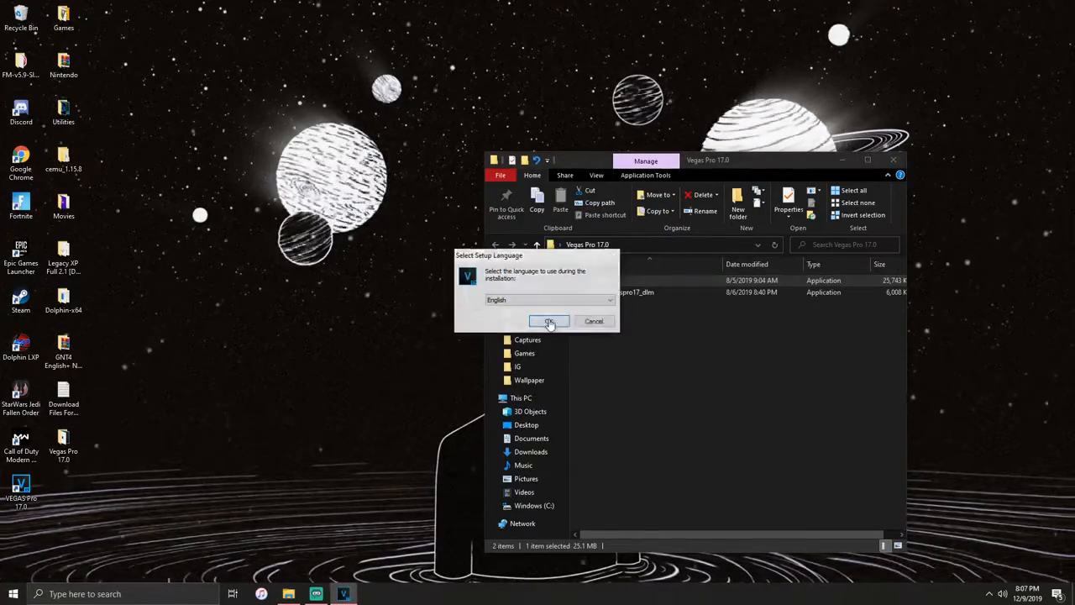
- Complete the activation setup in English into the existing install folder, then close Explorer
{"action": "left_click", "coordinate": [547, 321]}
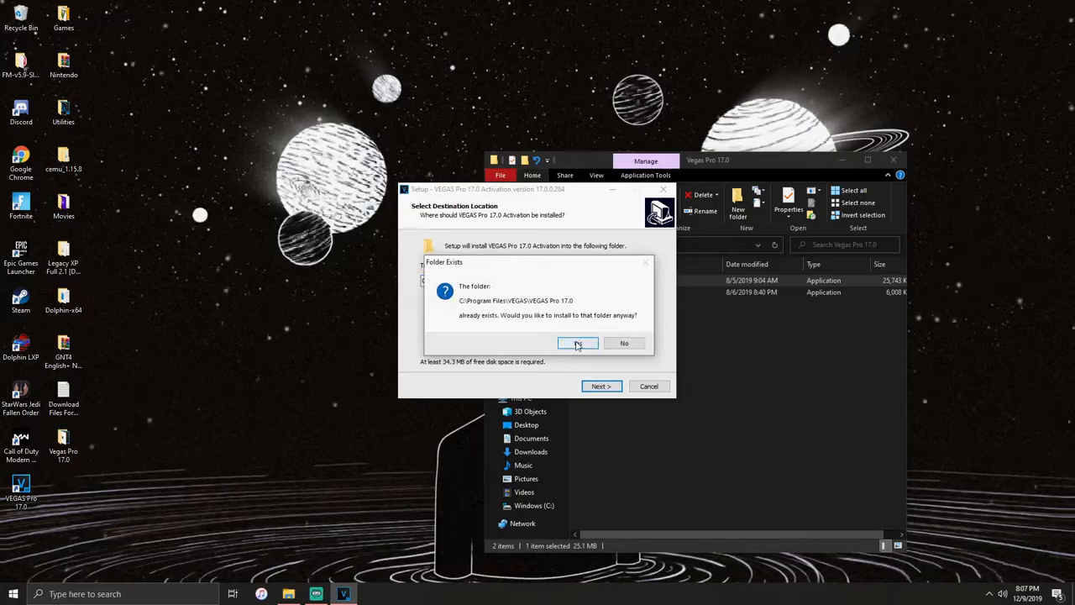
{"action": "left_click", "coordinate": [578, 343]}
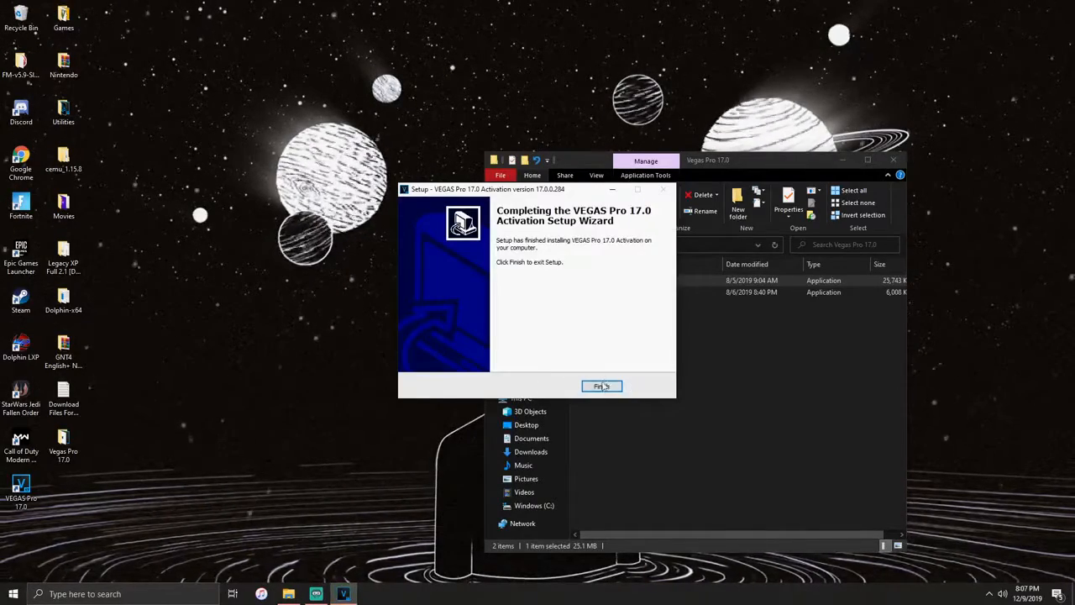
{"action": "left_click", "coordinate": [602, 384]}
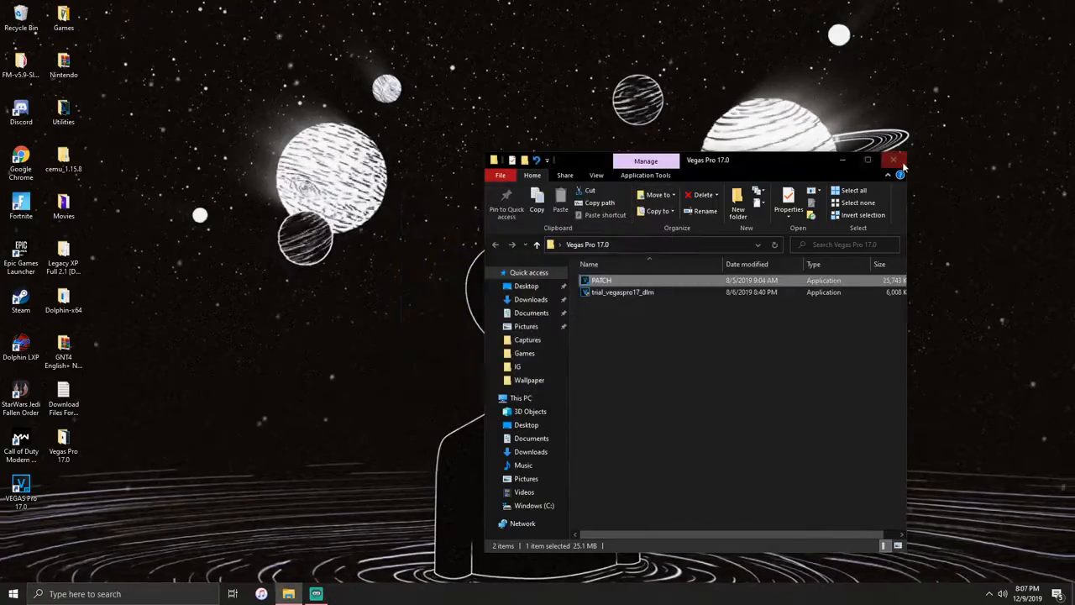
{"action": "left_click", "coordinate": [890, 161]}
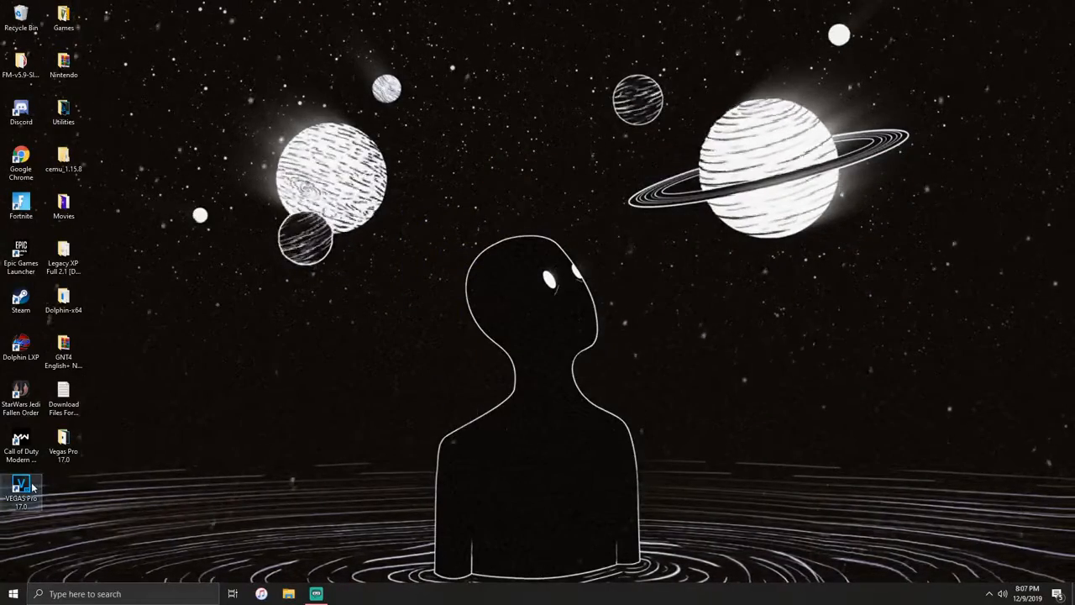
{"action": "mouse_move", "coordinate": [34, 486]}
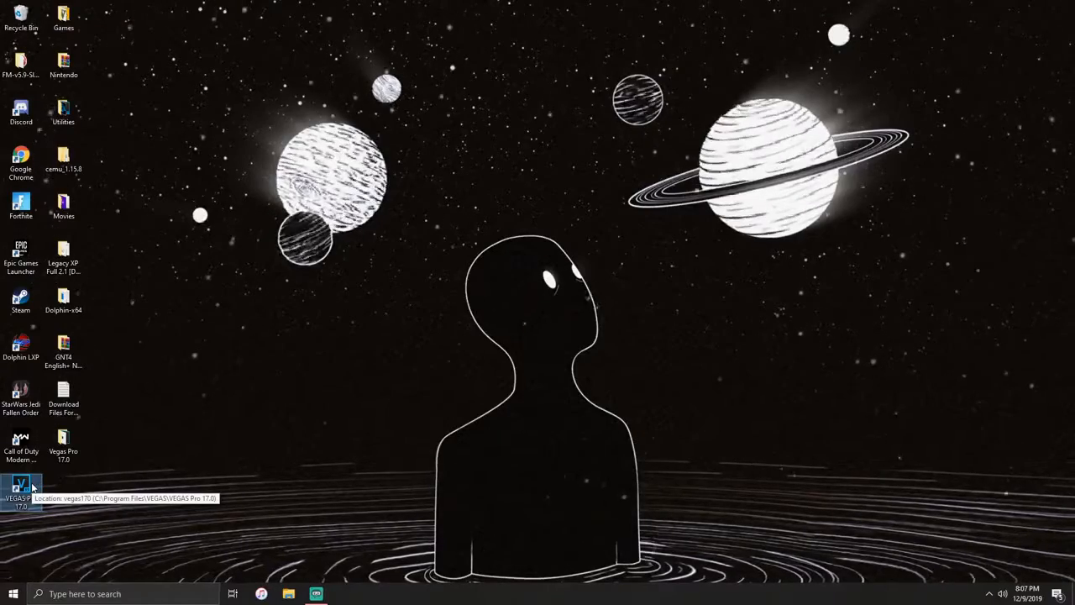
- Launch VEGAS Pro 17.0 from its desktop shortcut
{"action": "double_click", "coordinate": [18, 484]}
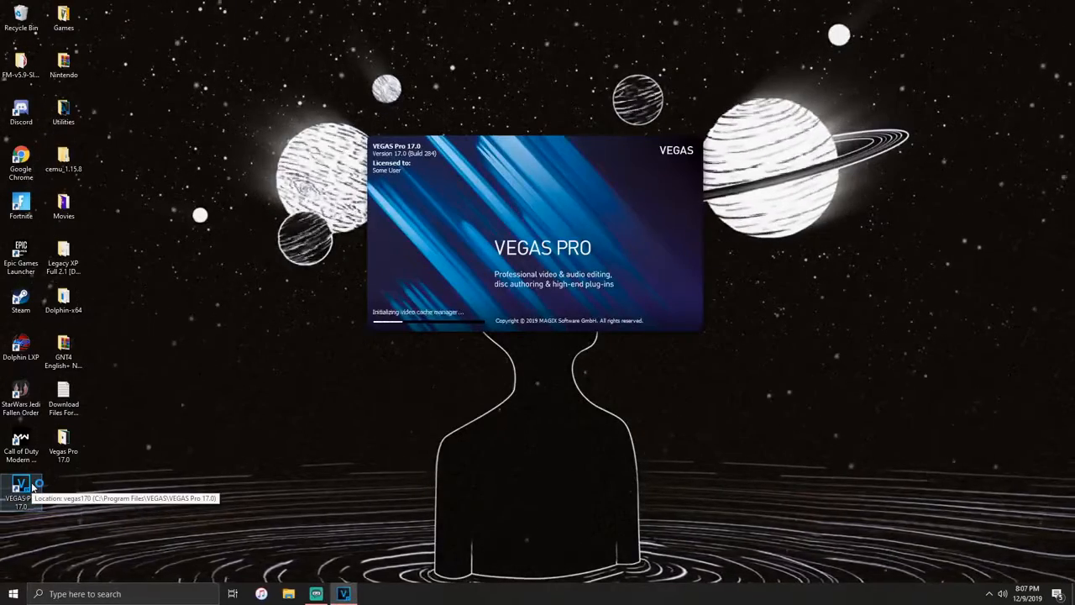
{"action": "mouse_move", "coordinate": [437, 233]}
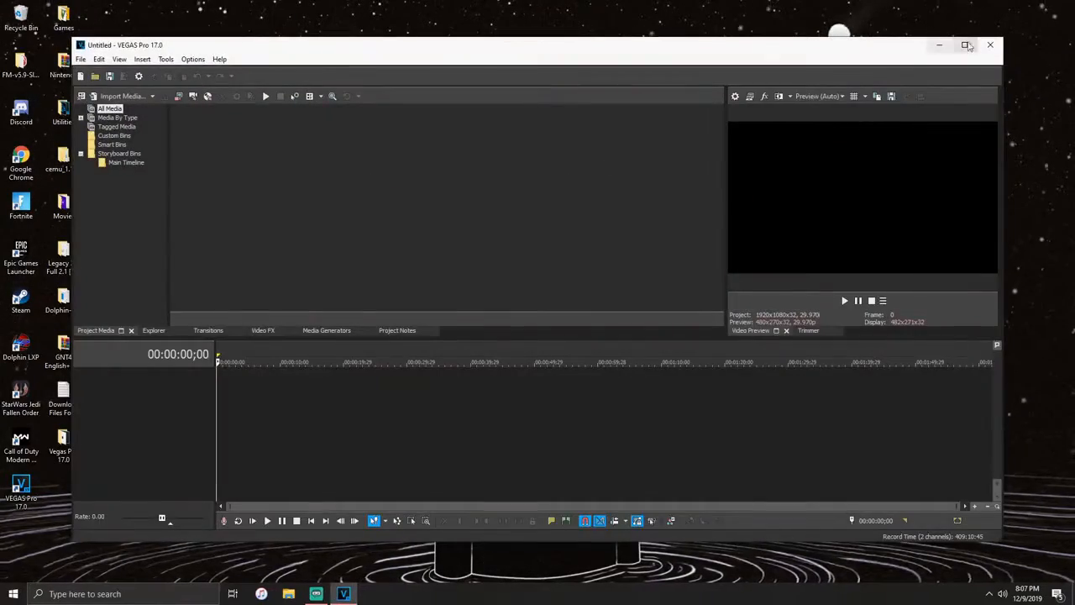
- Maximize VEGAS Pro, browse the File, View, Tools, Help and Edit menus, then minimize it
{"action": "left_click", "coordinate": [965, 45]}
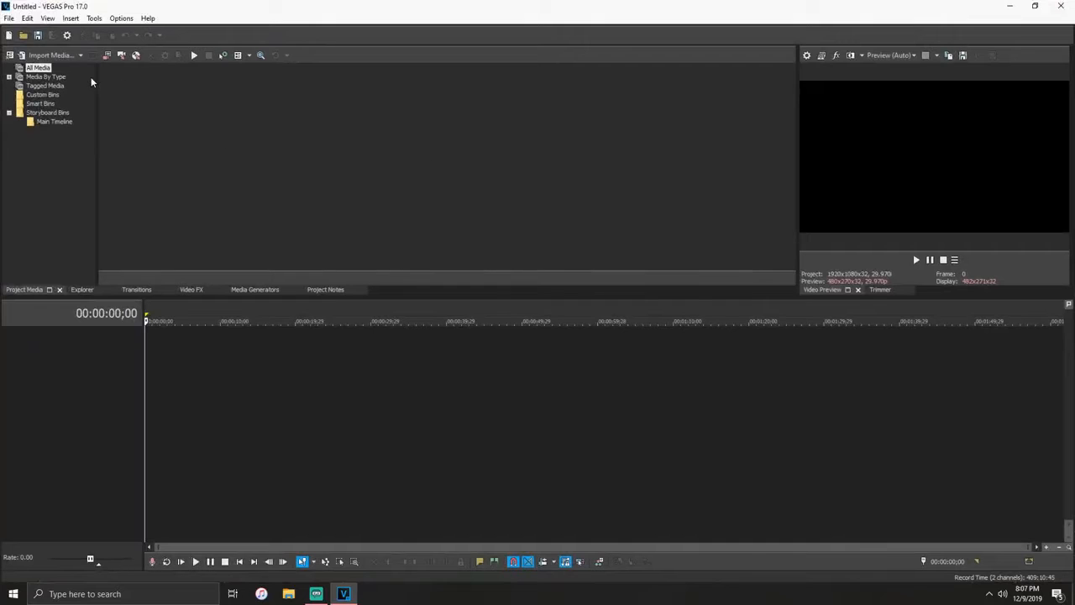
{"action": "left_click", "coordinate": [10, 18]}
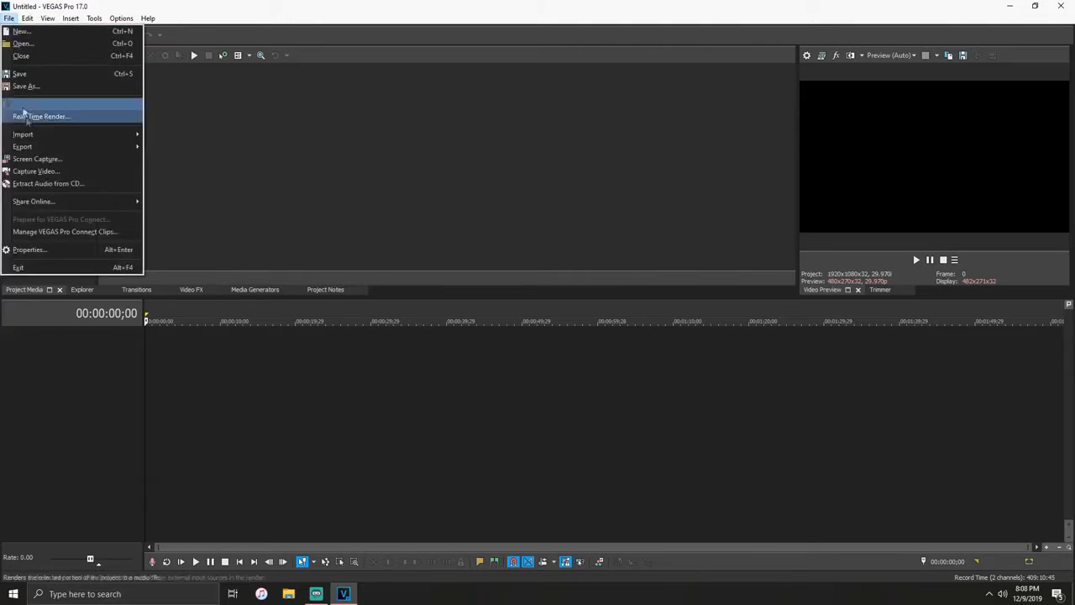
{"action": "left_click", "coordinate": [62, 17]}
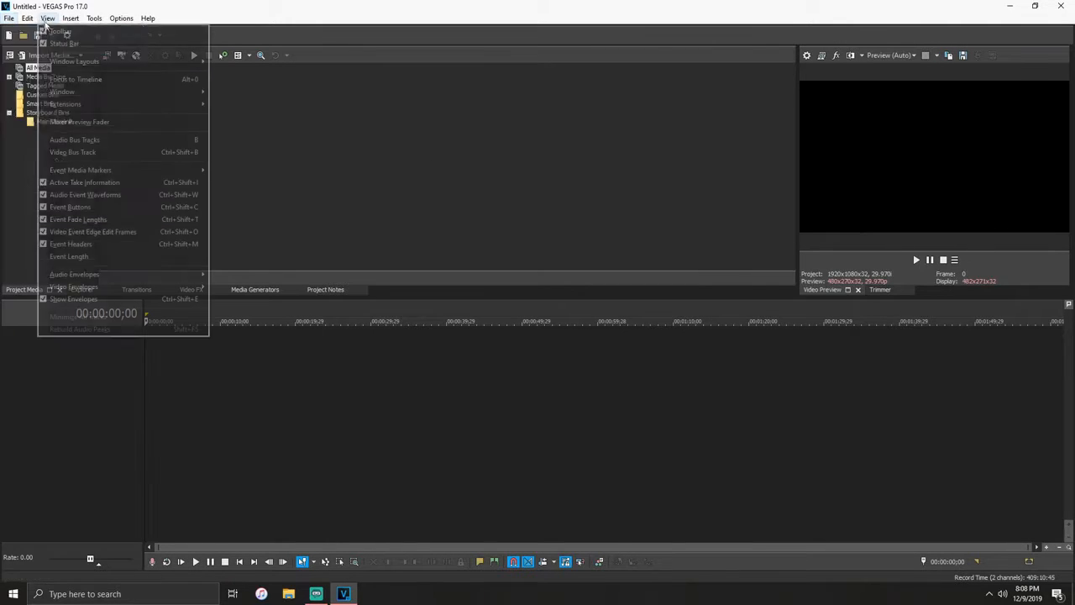
{"action": "left_click", "coordinate": [101, 18]}
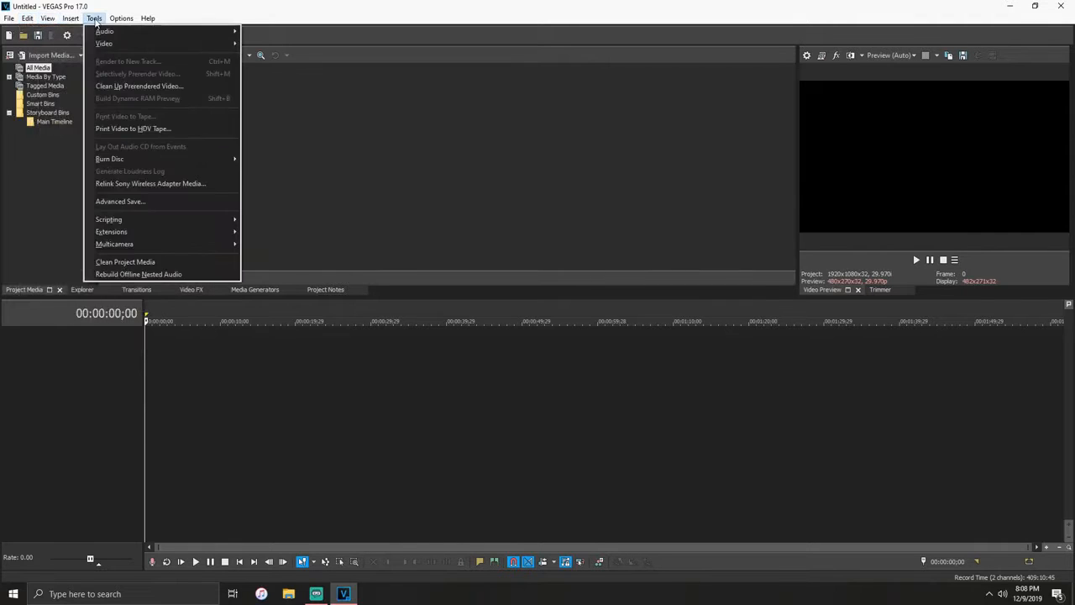
{"action": "left_click", "coordinate": [146, 17]}
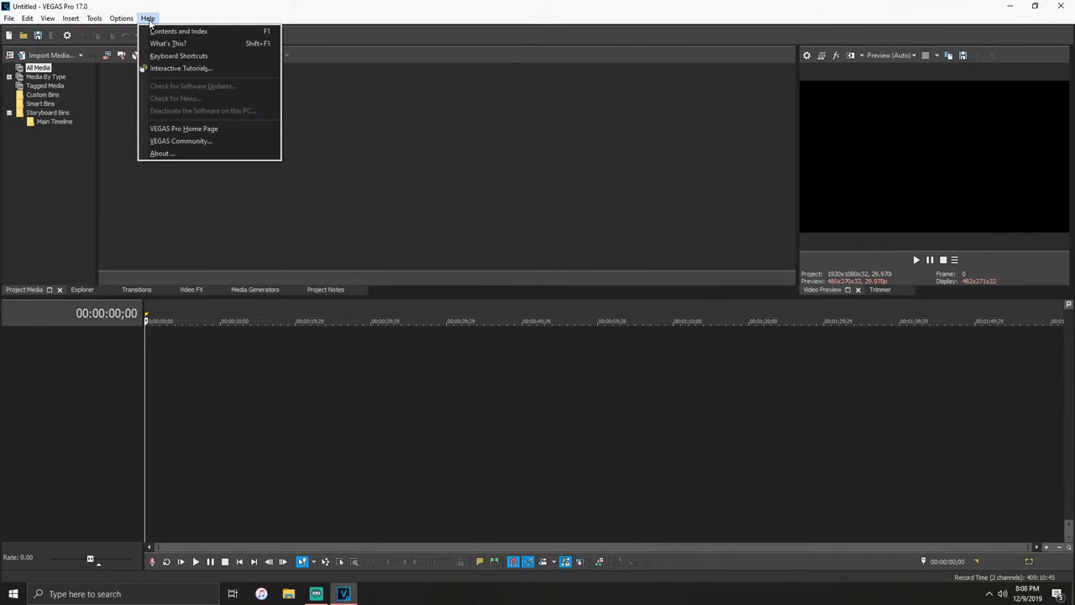
{"action": "left_click", "coordinate": [30, 17]}
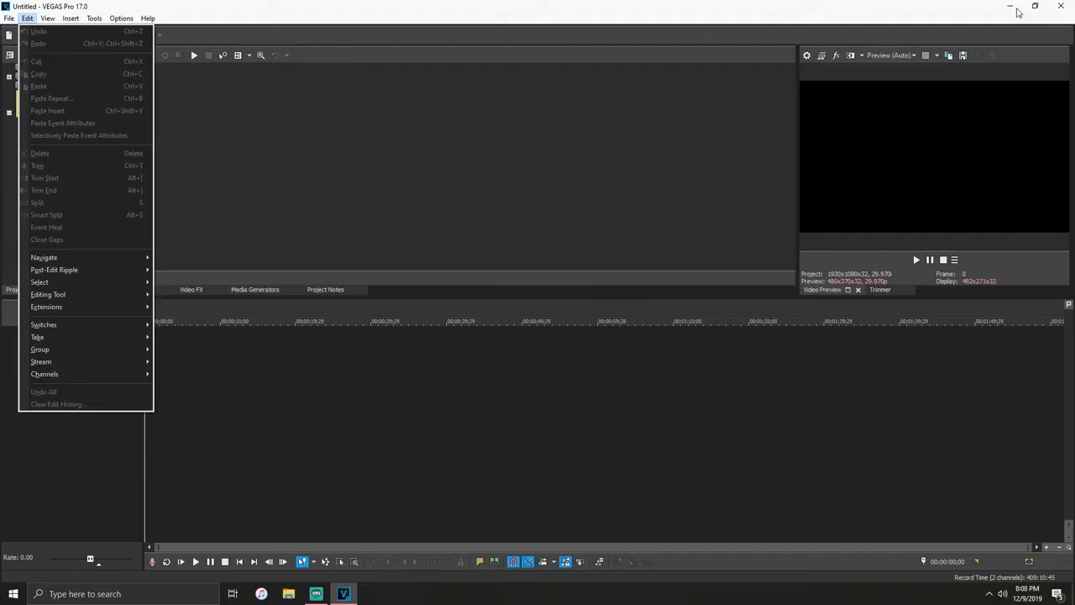
{"action": "left_click", "coordinate": [1008, 7]}
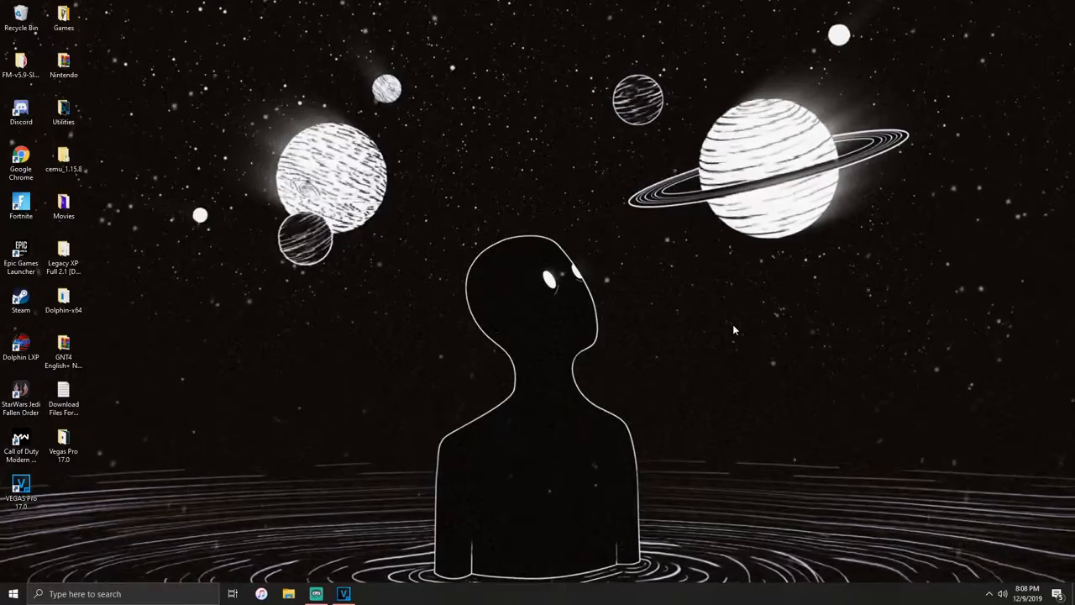
{"action": "mouse_move", "coordinate": [732, 316]}
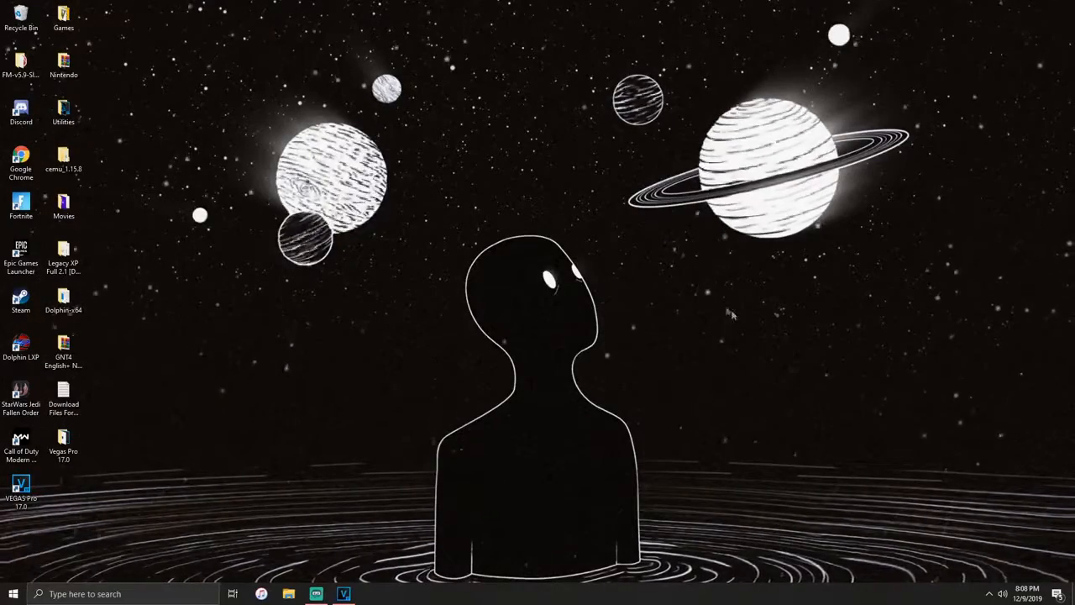
{"action": "mouse_move", "coordinate": [507, 600]}
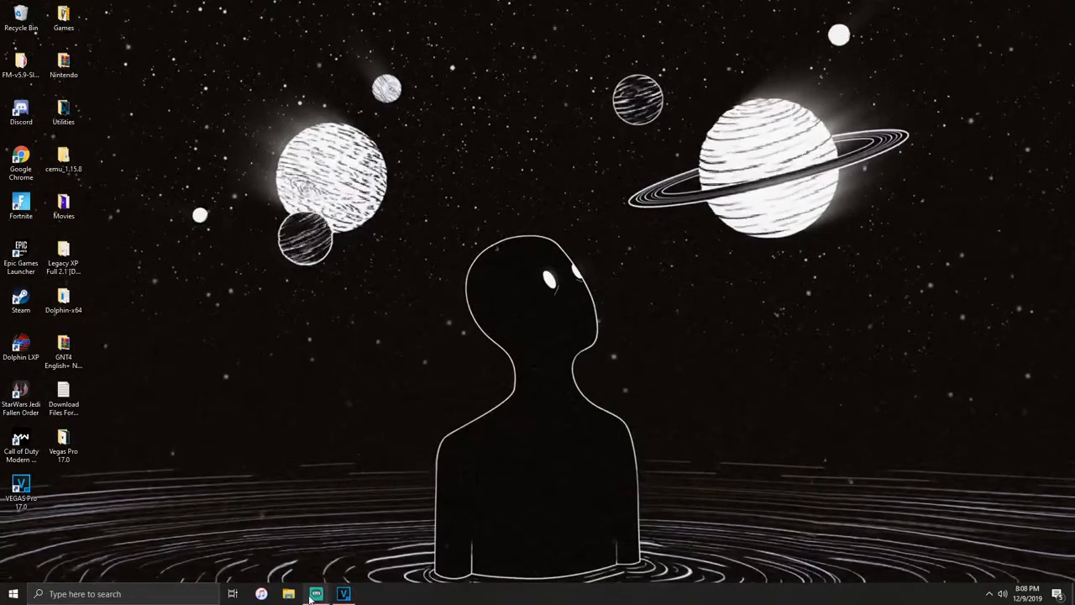
{"action": "mouse_move", "coordinate": [322, 594]}
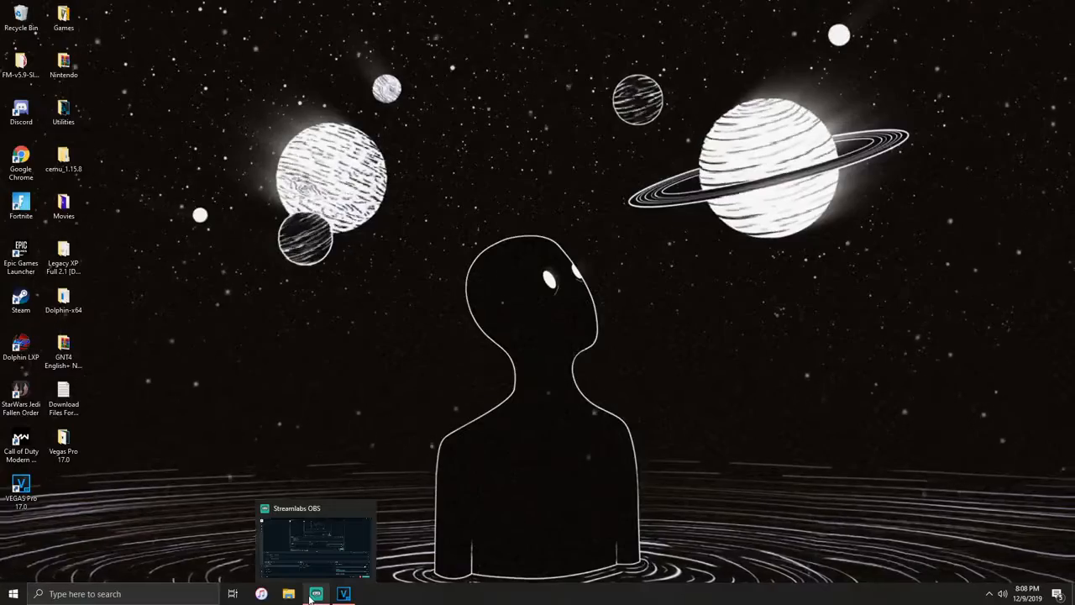